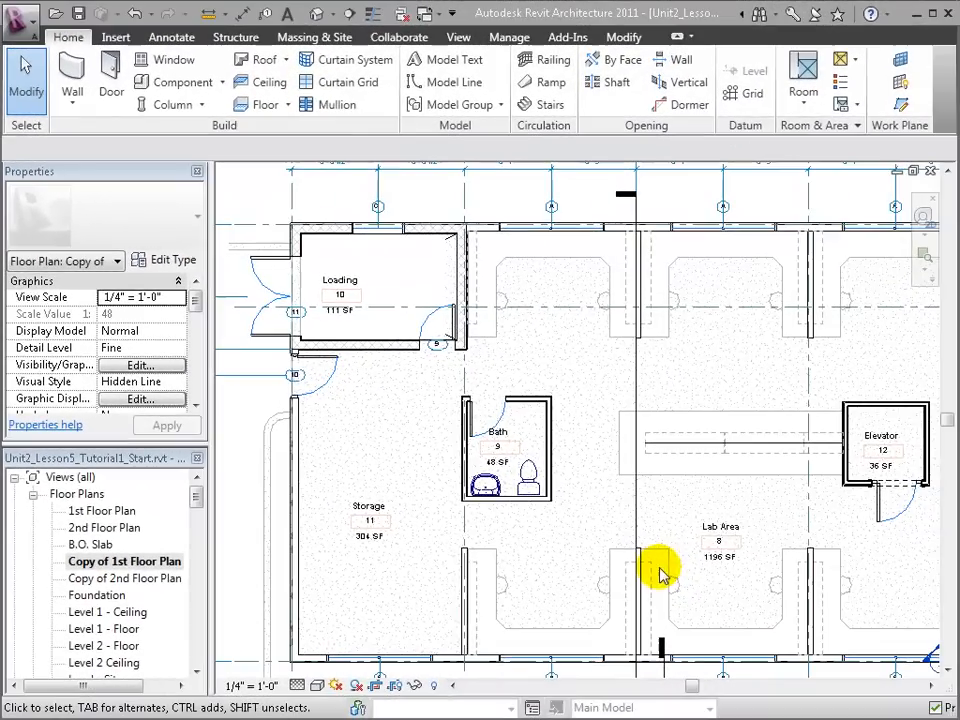
{"action": "mouse_move", "coordinate": [480, 300]}
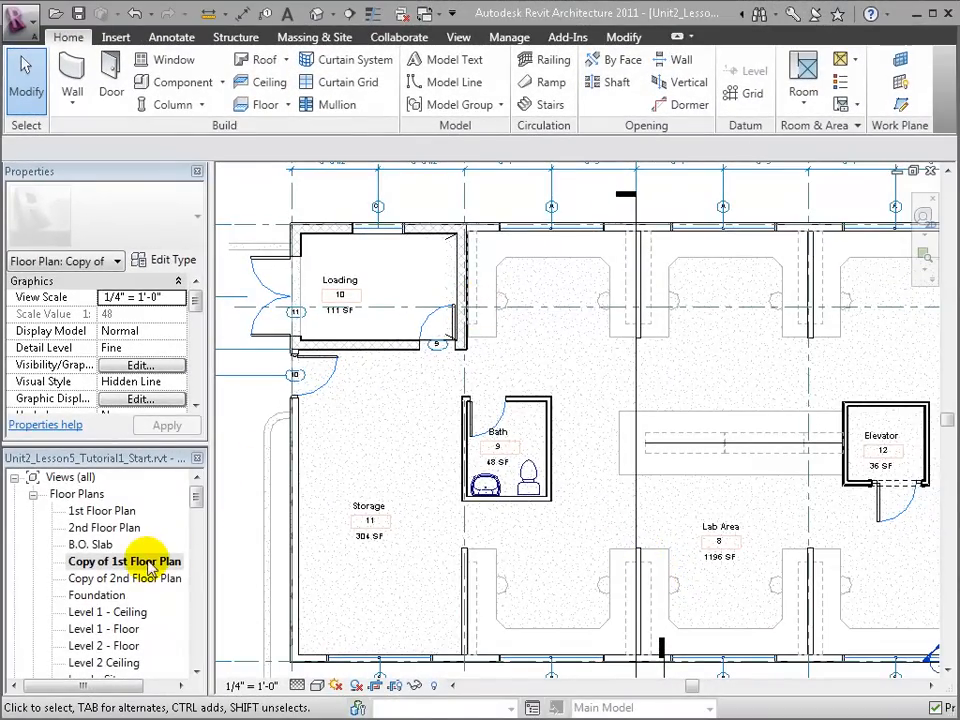
{"action": "mouse_move", "coordinate": [290, 300]}
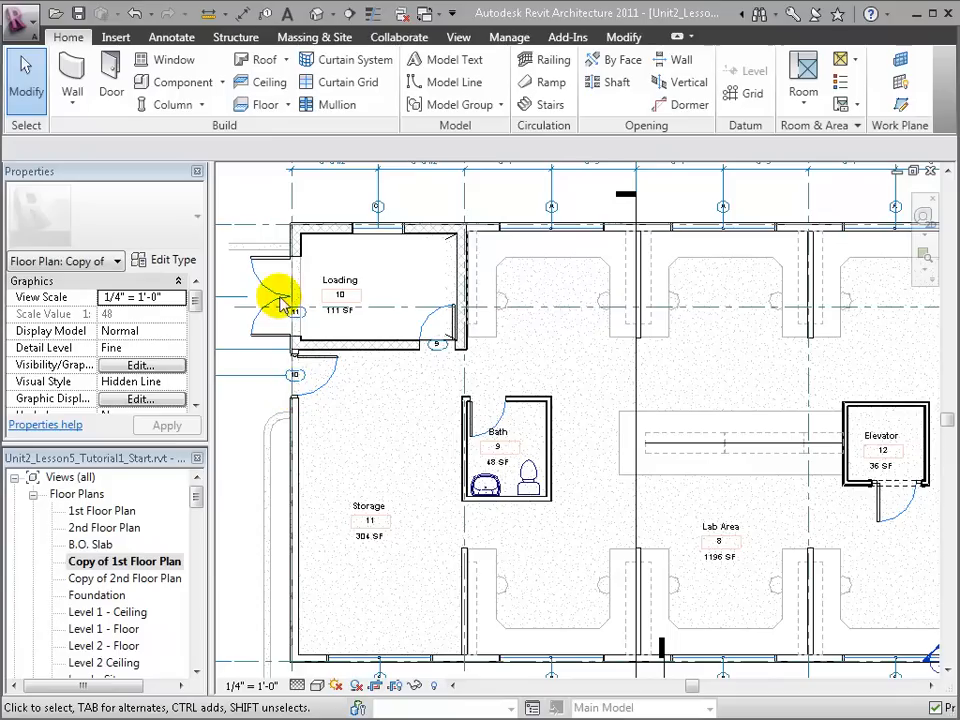
{"action": "mouse_move", "coordinate": [415, 318]}
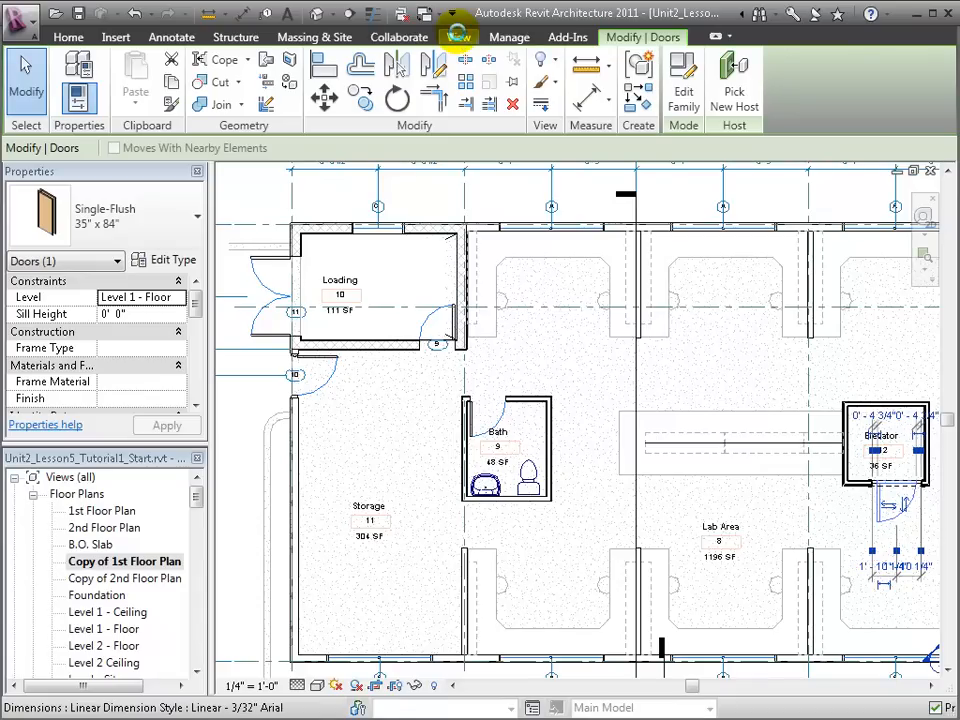
Start a new schedule from the View tab with Doors as the category
{"action": "left_click", "coordinate": [458, 37]}
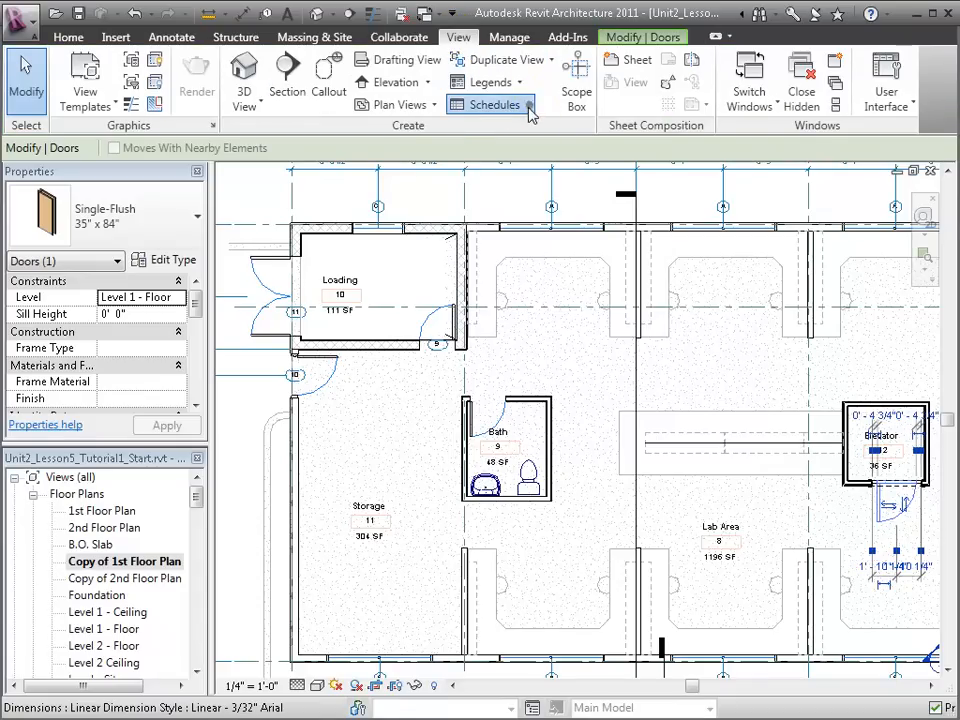
{"action": "left_click", "coordinate": [490, 105]}
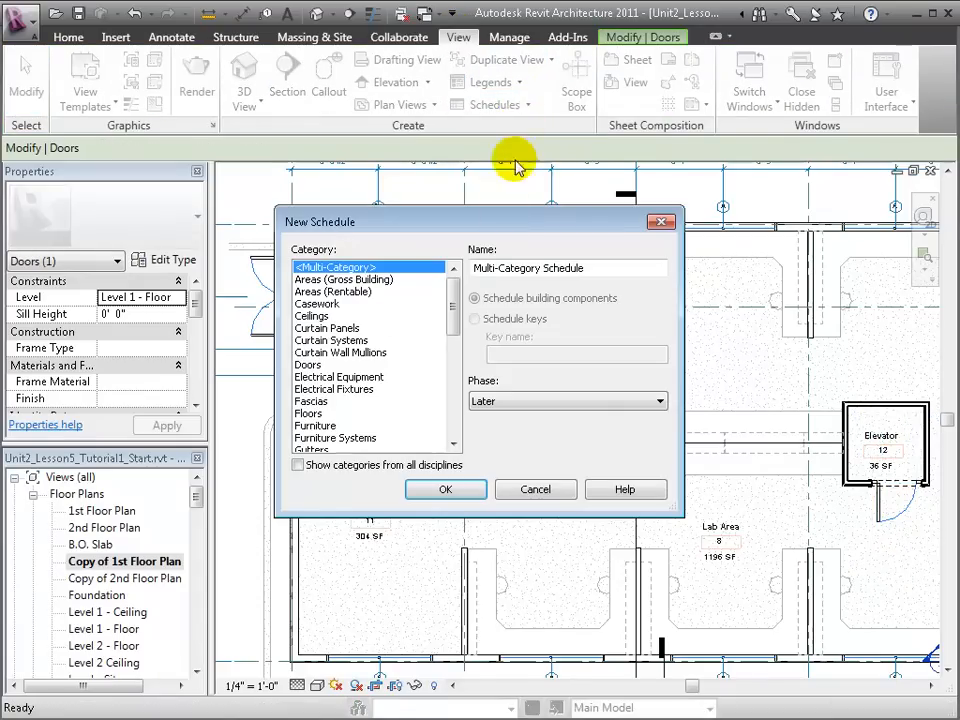
{"action": "left_click", "coordinate": [307, 364]}
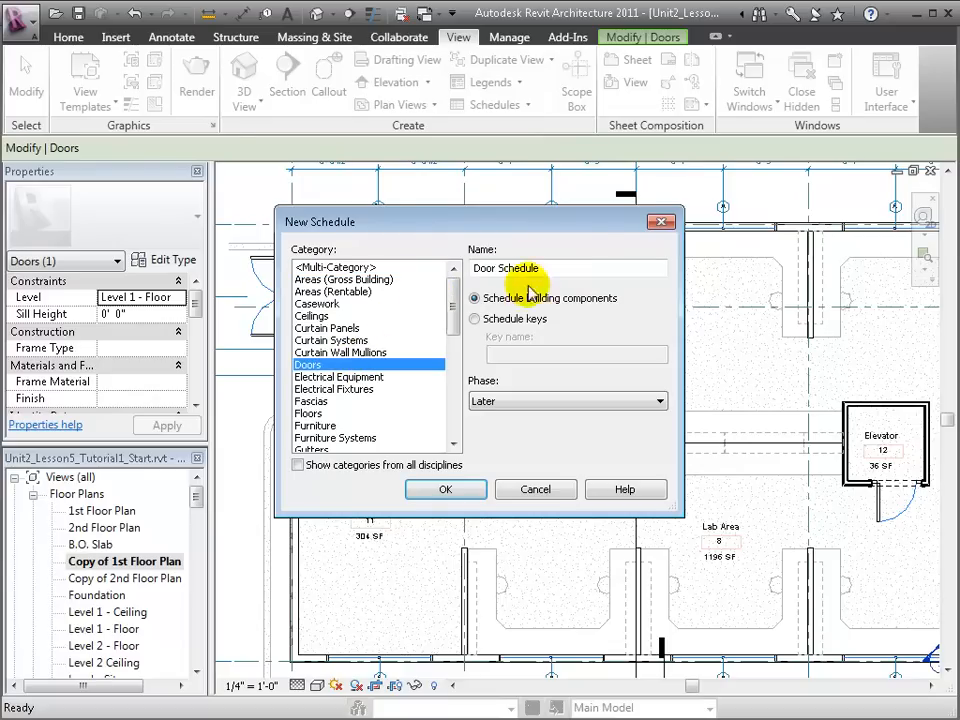
{"action": "mouse_move", "coordinate": [500, 489]}
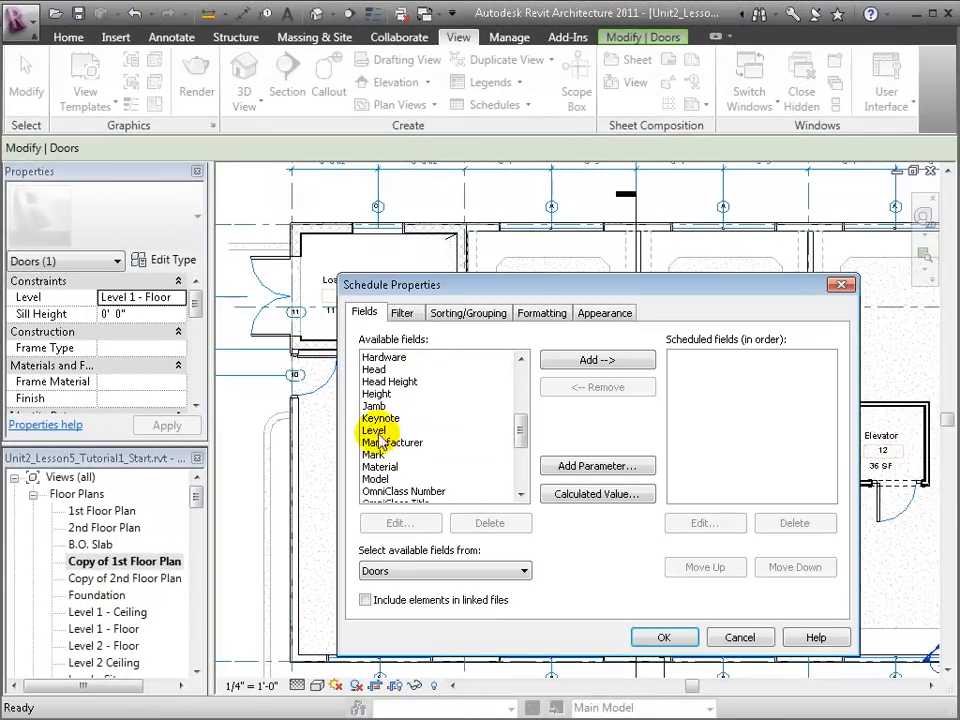
Add Level, Mark, Type Mark, Width, Height and Thickness fields to the Door Schedule
{"action": "left_click", "coordinate": [374, 430]}
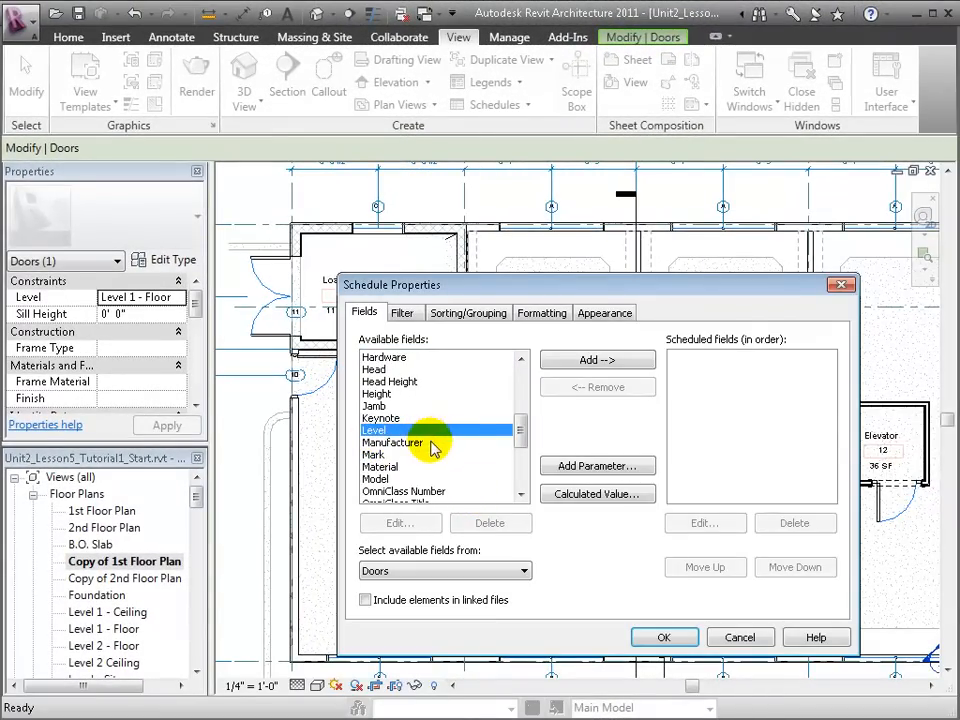
{"action": "scroll", "scroll_direction": "down", "scroll_amount": 3}
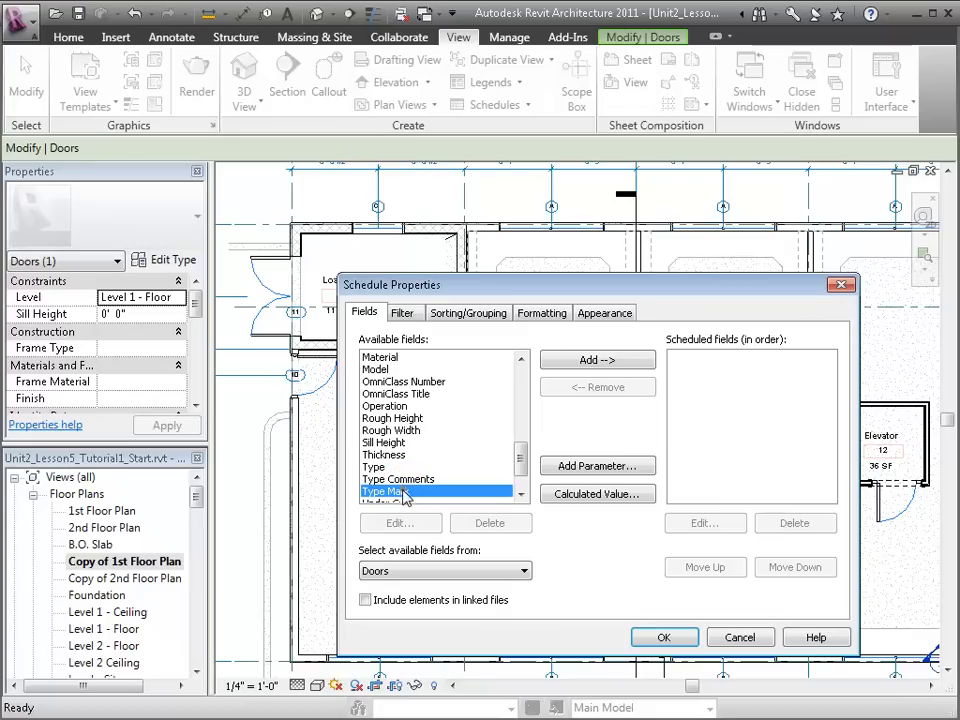
{"action": "left_click", "coordinate": [596, 359]}
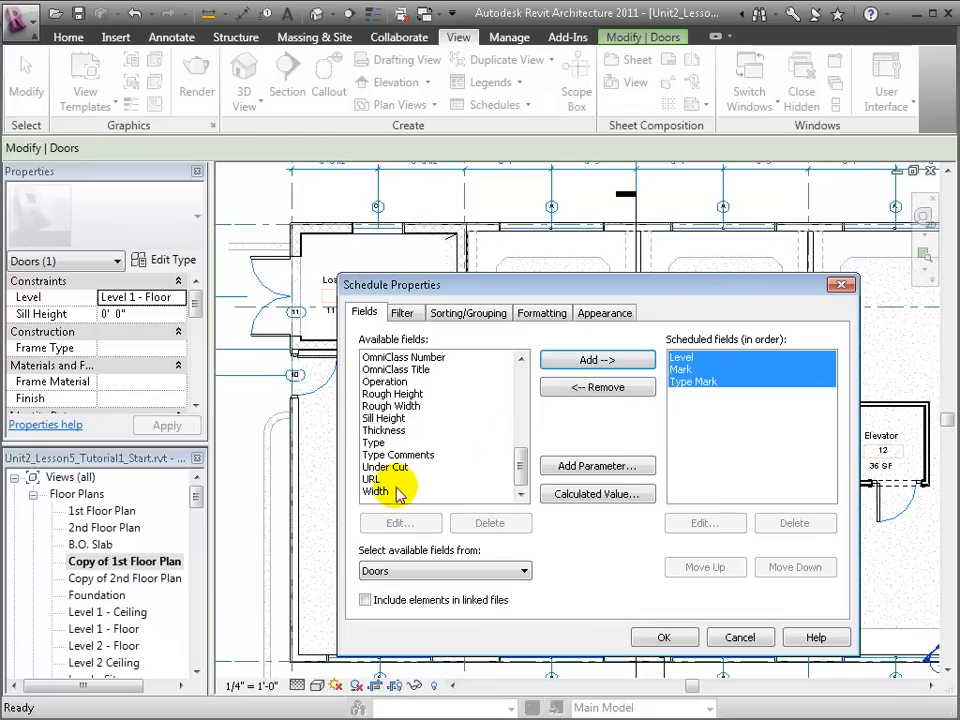
{"action": "left_click", "coordinate": [596, 359]}
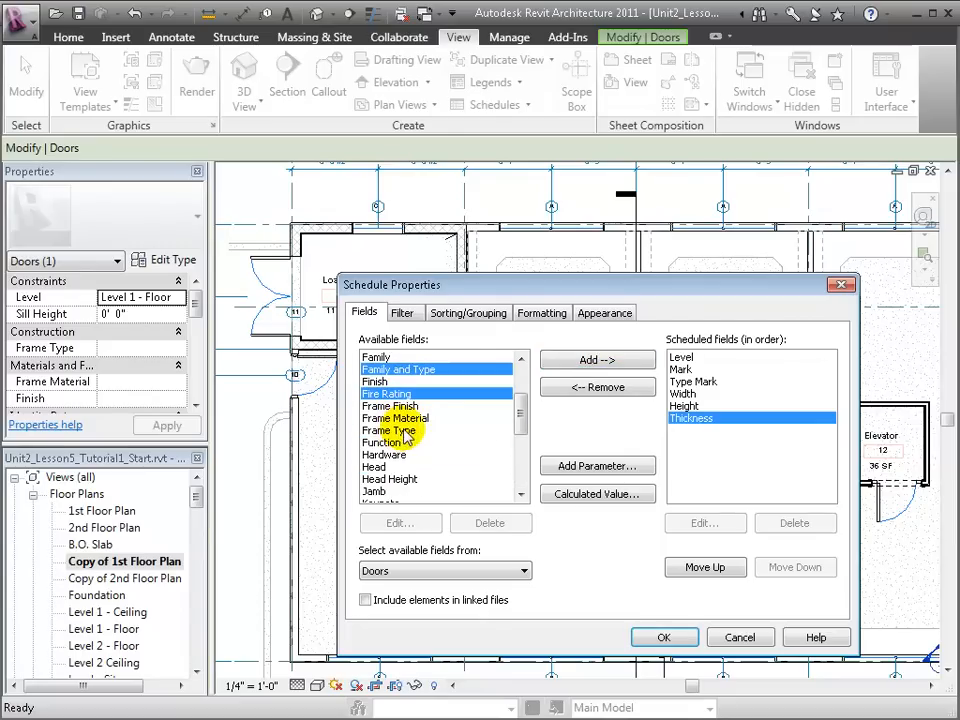
Add Material, Hardware and To Room: Name, ordering them above Fire Rating
{"action": "scroll", "scroll_direction": "down", "scroll_amount": 3}
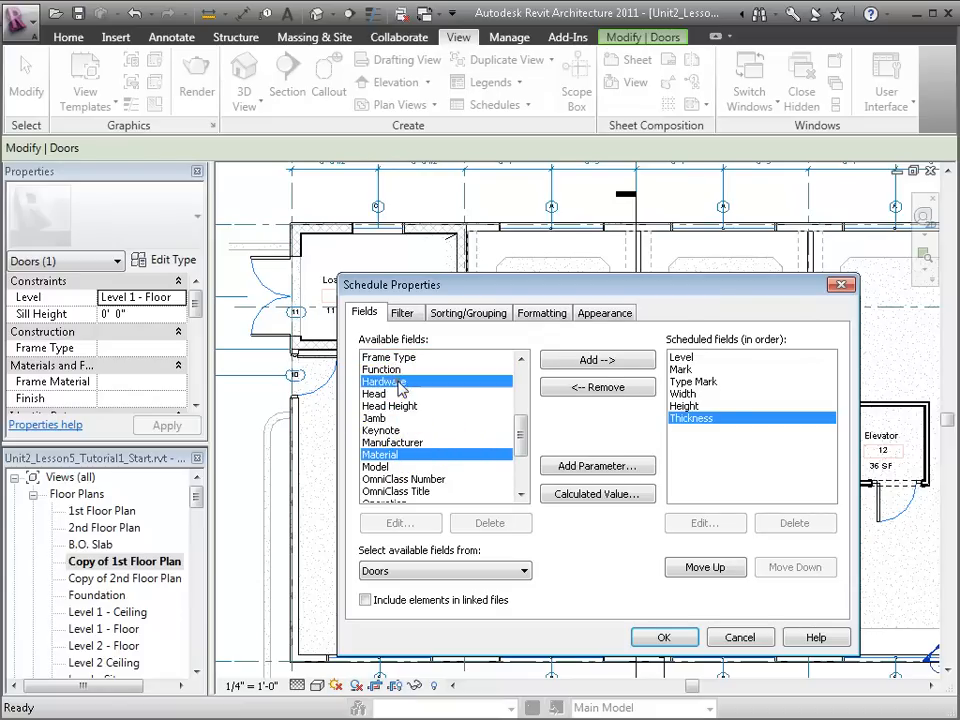
{"action": "left_click", "coordinate": [597, 359]}
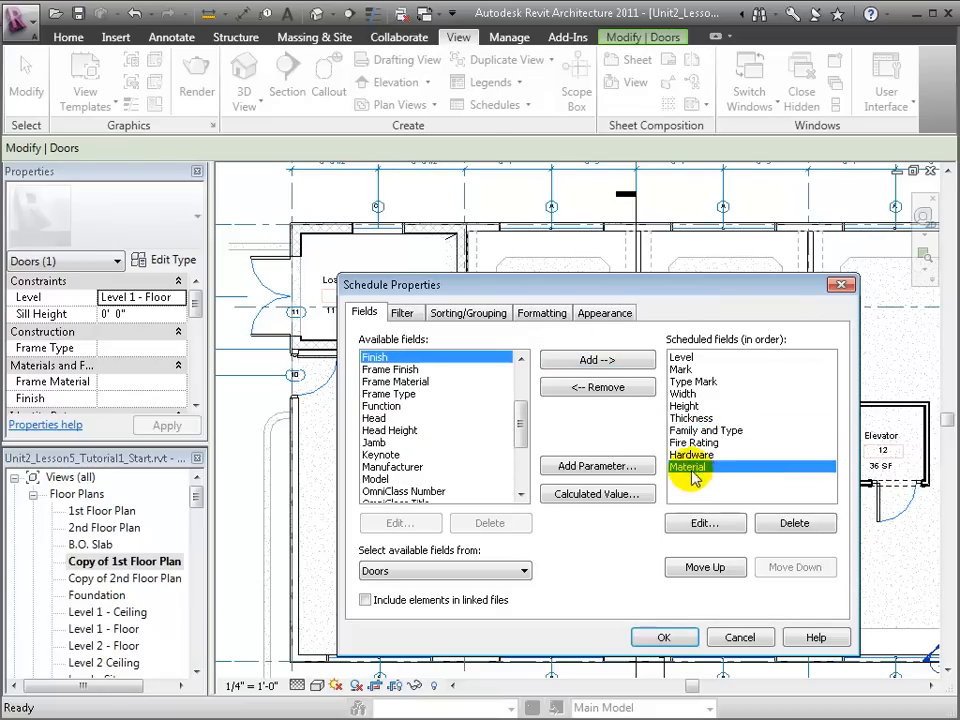
{"action": "left_click", "coordinate": [705, 567]}
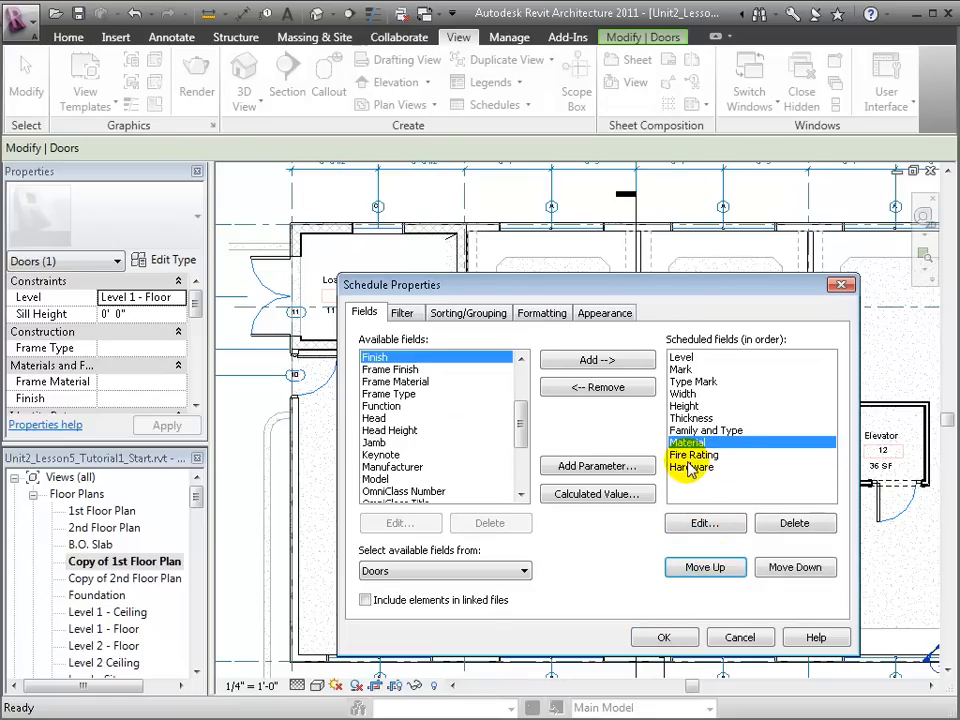
{"action": "left_click", "coordinate": [795, 567]}
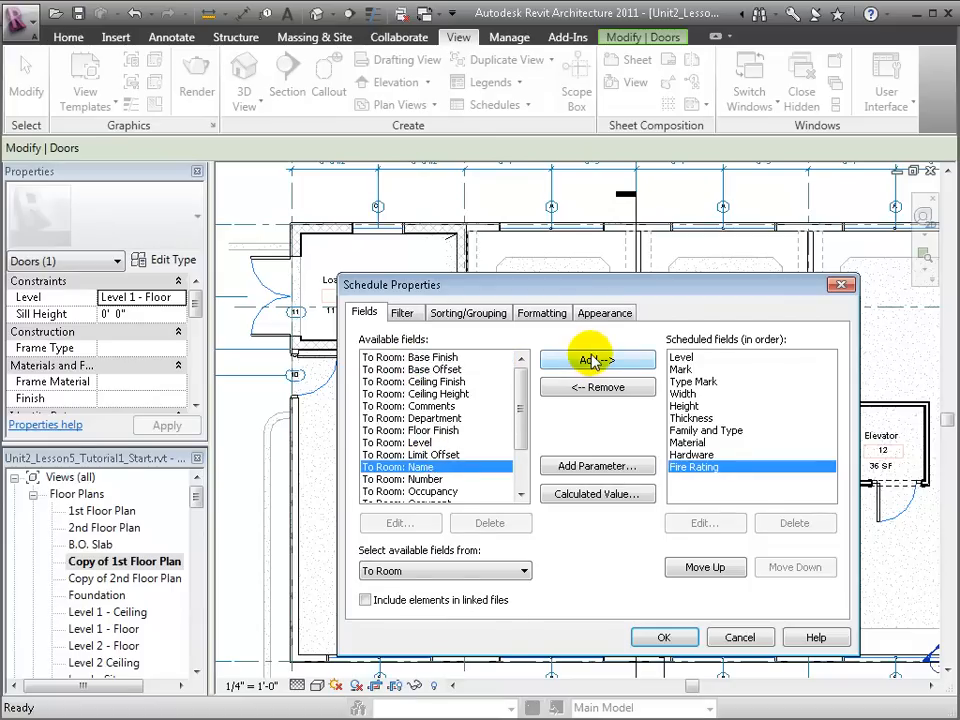
{"action": "left_click", "coordinate": [597, 360]}
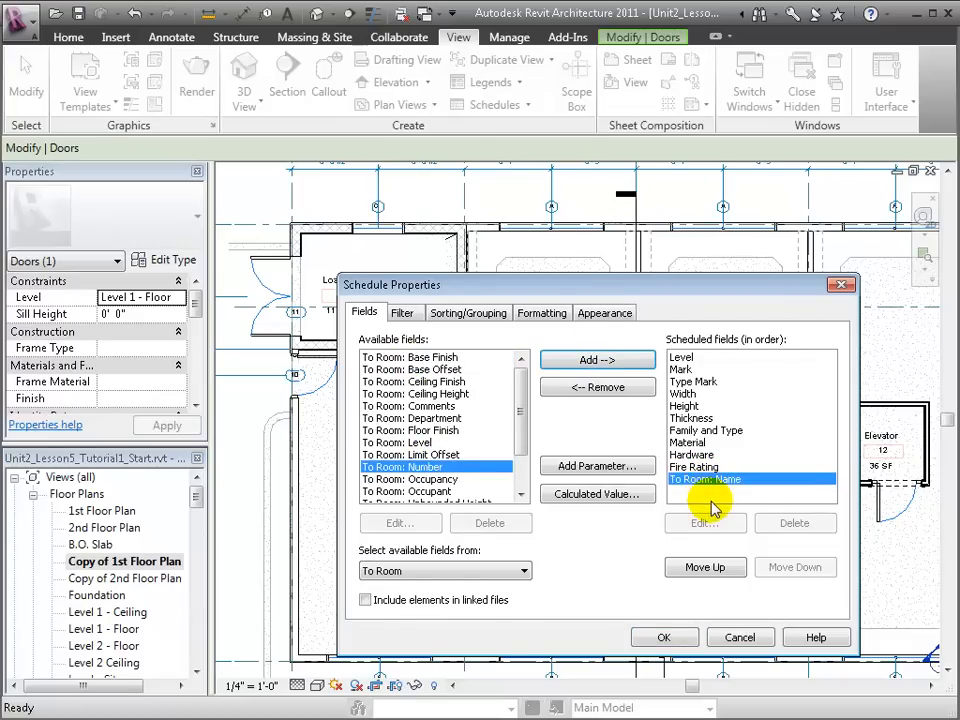
{"action": "left_click", "coordinate": [705, 567]}
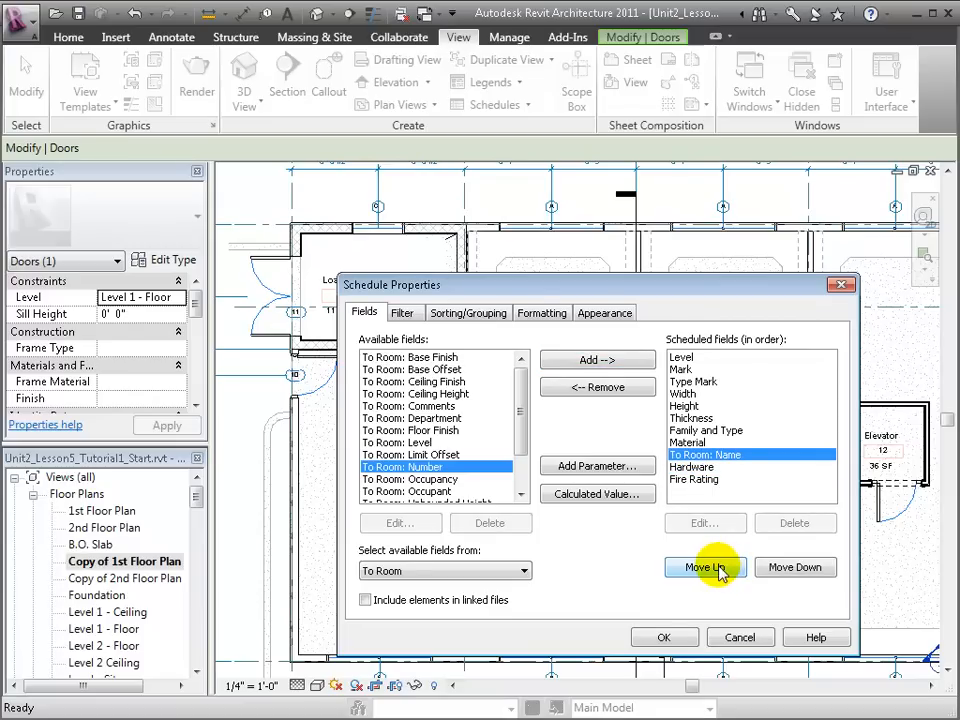
{"action": "mouse_move", "coordinate": [700, 625]}
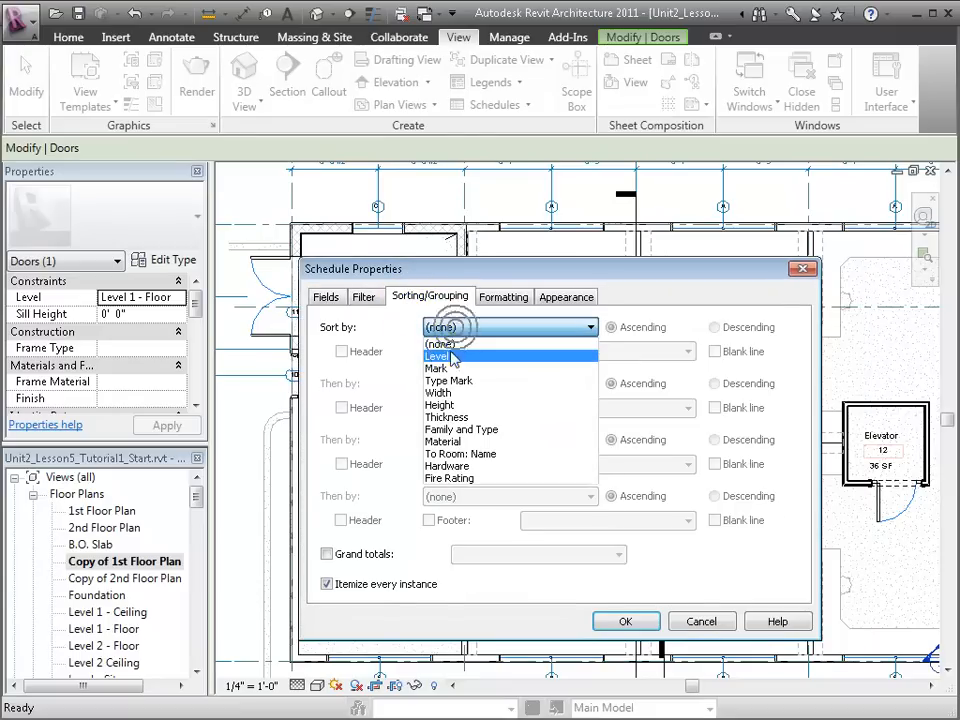
Sort doors by Level with count footers and blank lines, then Mark, plus grand totals
{"action": "left_click", "coordinate": [438, 356]}
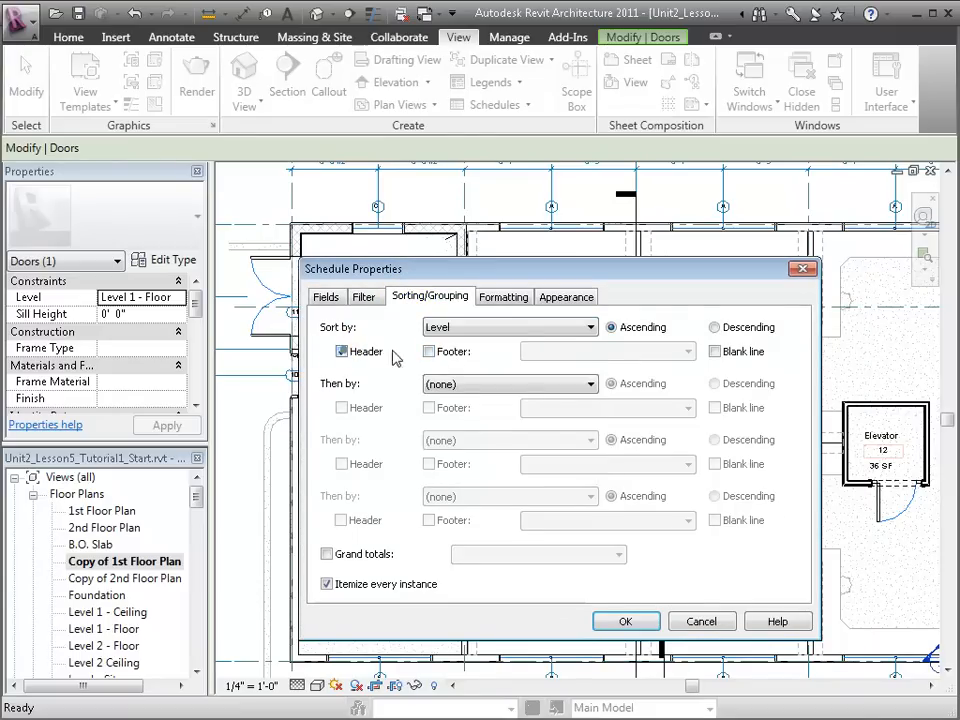
{"action": "left_click", "coordinate": [429, 351]}
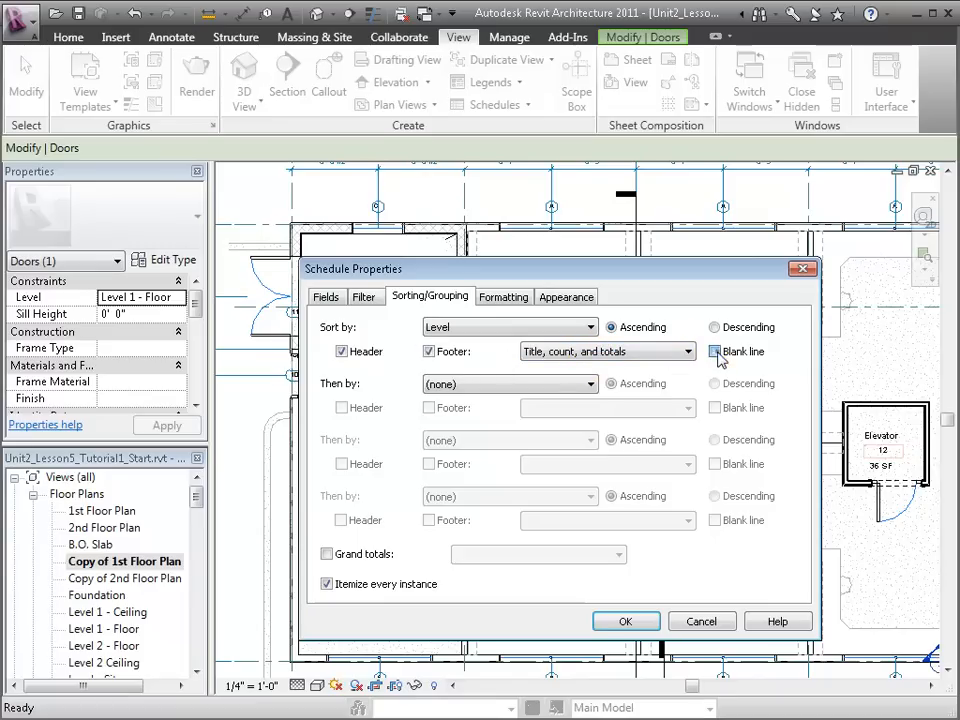
{"action": "left_click", "coordinate": [713, 351]}
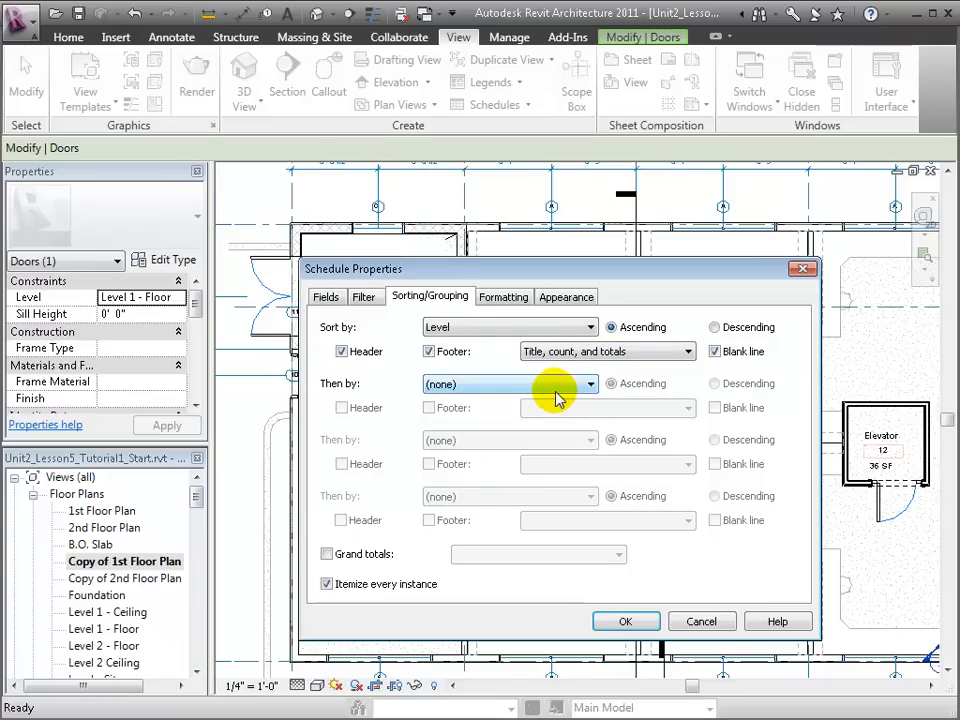
{"action": "left_click", "coordinate": [588, 384]}
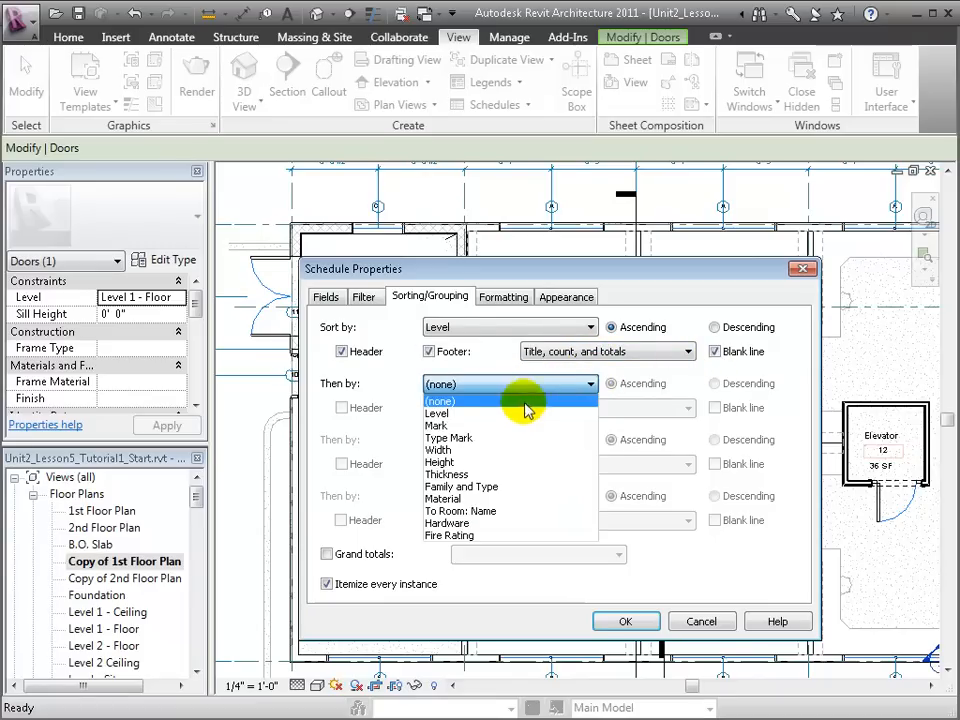
{"action": "left_click", "coordinate": [436, 425]}
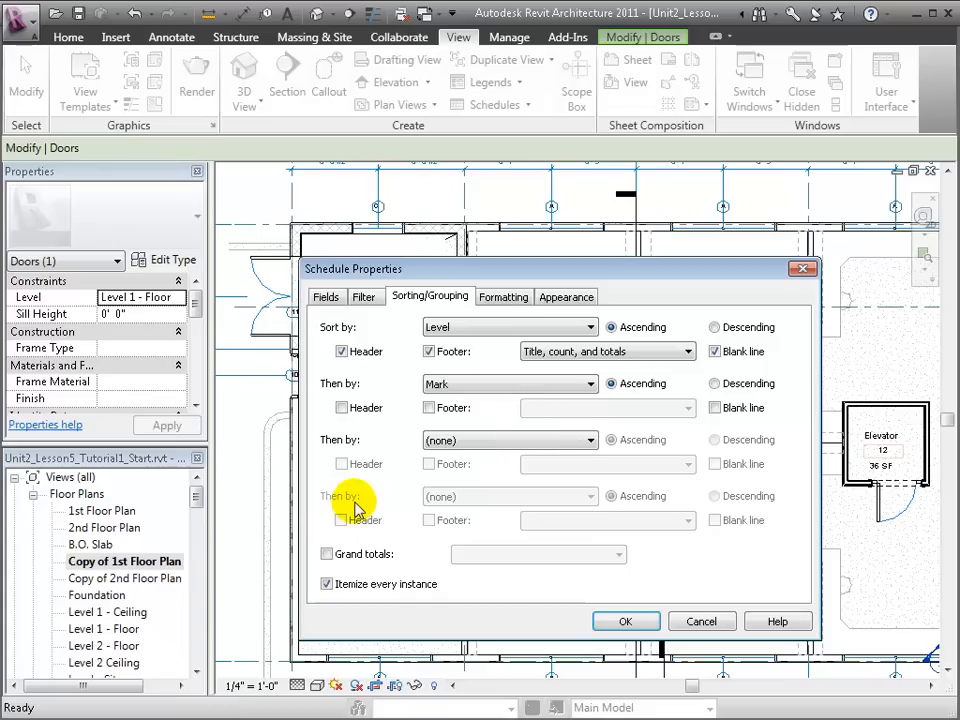
{"action": "left_click", "coordinate": [326, 553]}
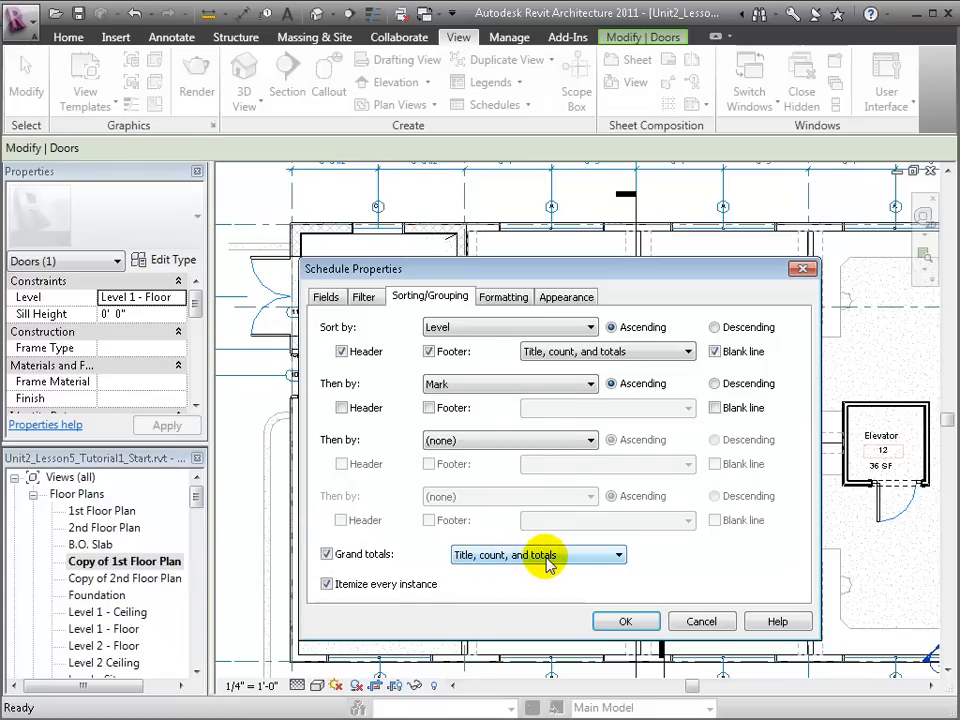
{"action": "mouse_move", "coordinate": [509, 327]}
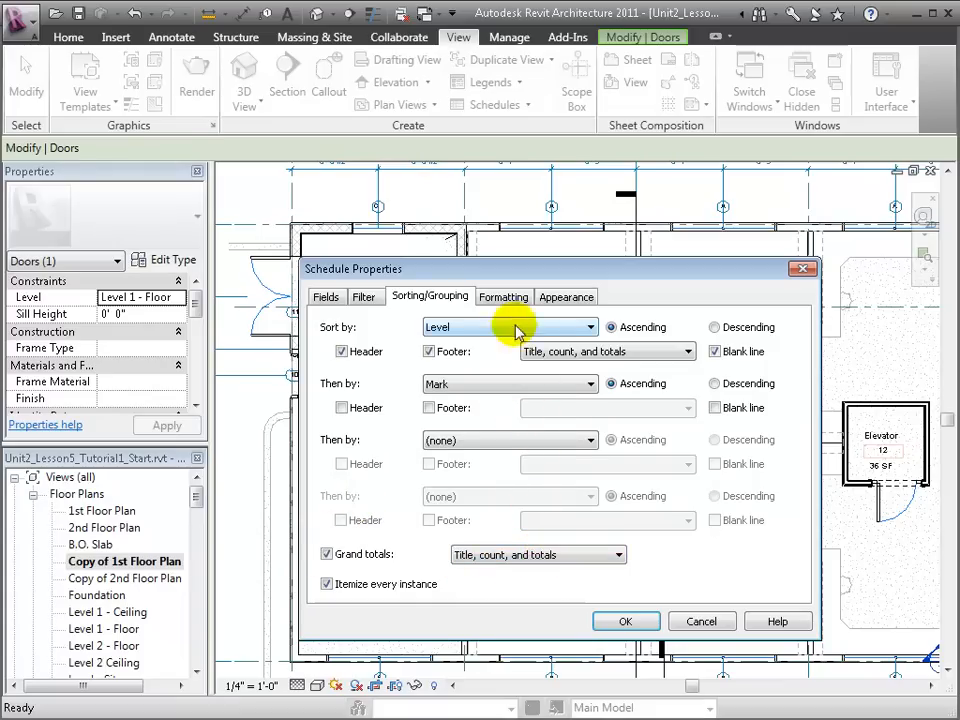
{"action": "left_click", "coordinate": [566, 296]}
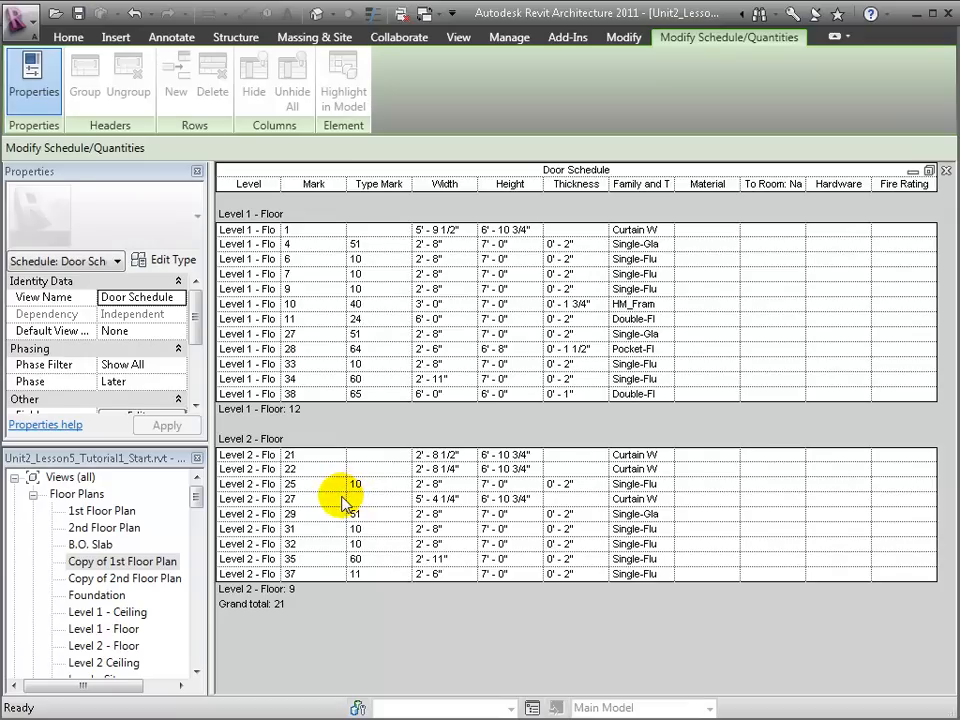
{"action": "mouse_move", "coordinate": [380, 503]}
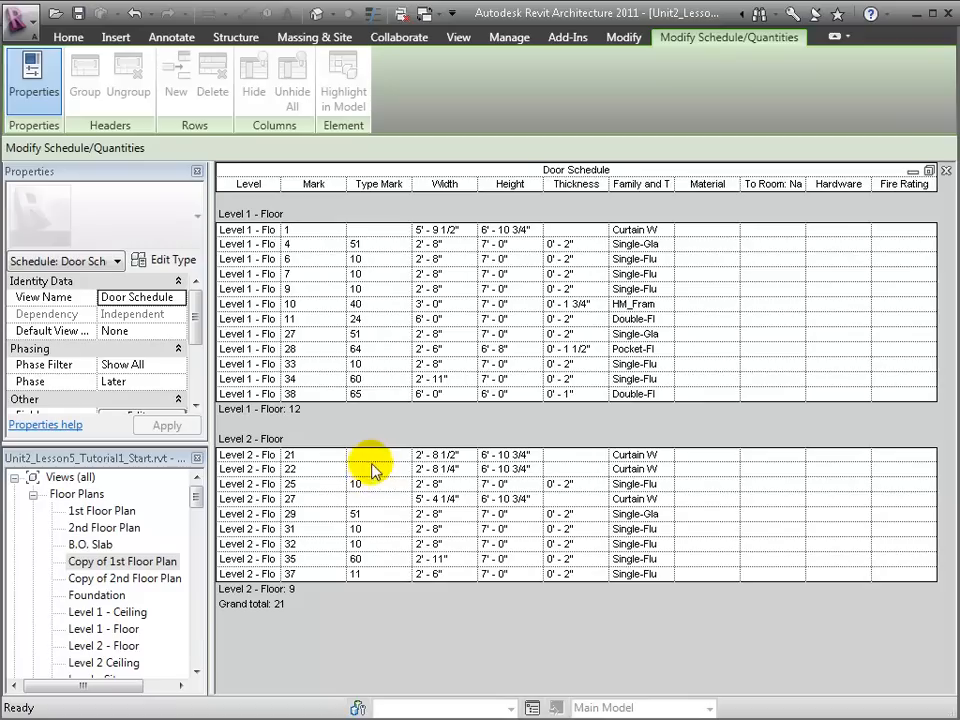
{"action": "left_click", "coordinate": [345, 455]}
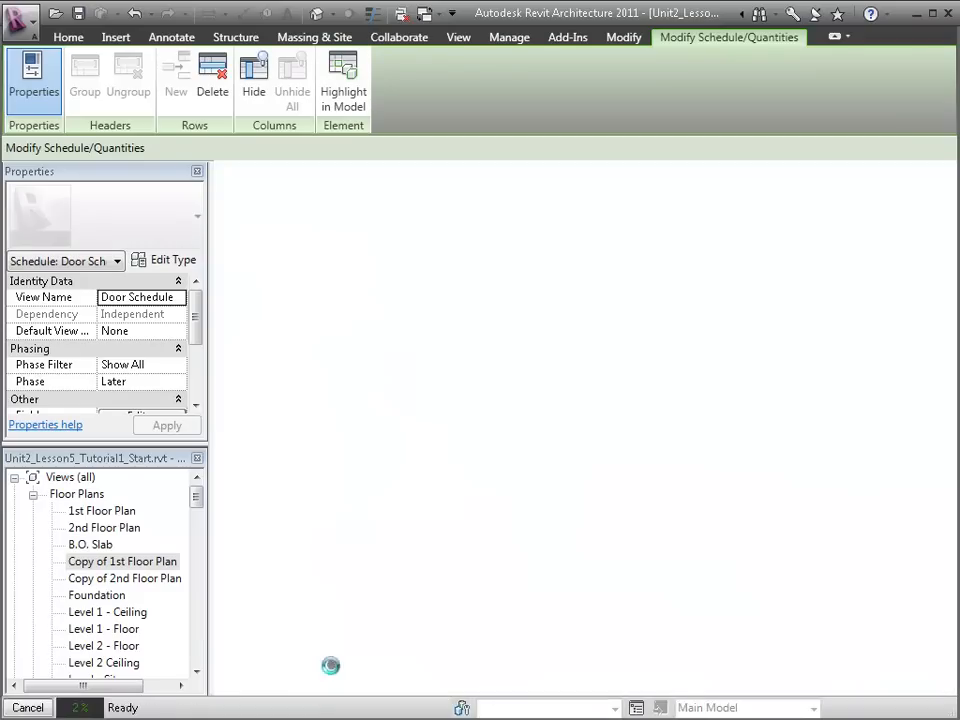
{"action": "left_click", "coordinate": [343, 80]}
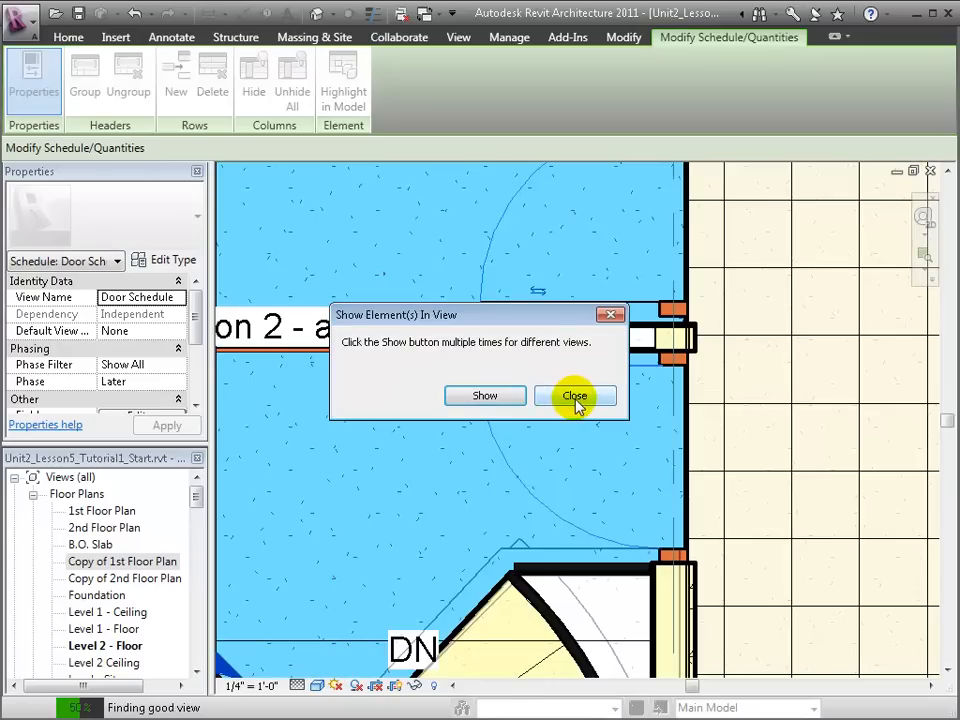
{"action": "left_click", "coordinate": [574, 395]}
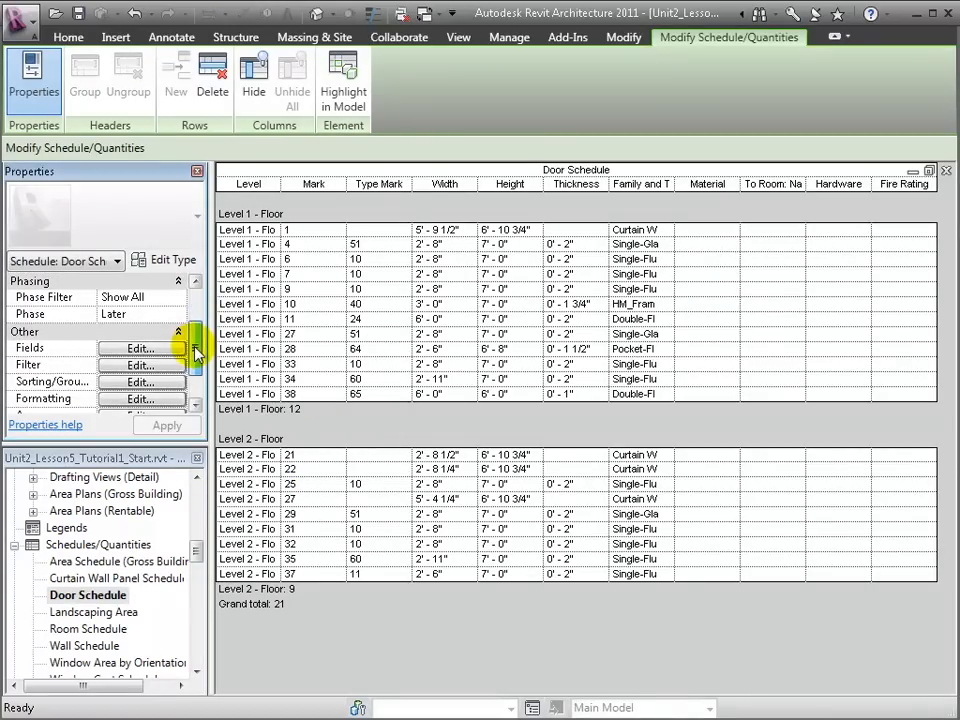
Filter the Door Schedule to Type Mark is greater than 1
{"action": "left_click", "coordinate": [140, 364]}
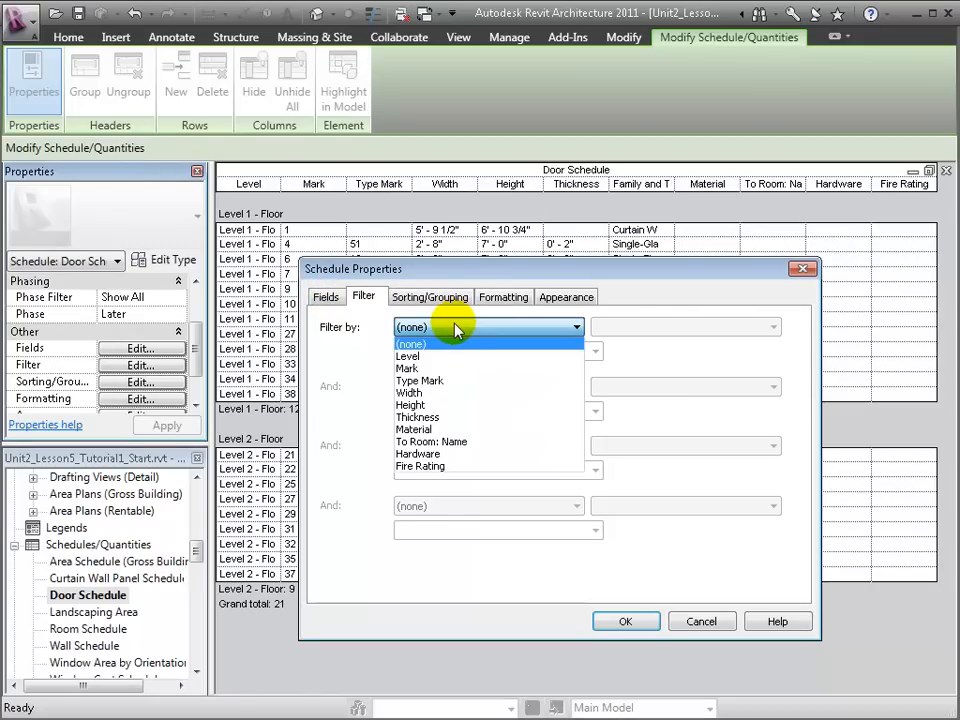
{"action": "mouse_move", "coordinate": [458, 368]}
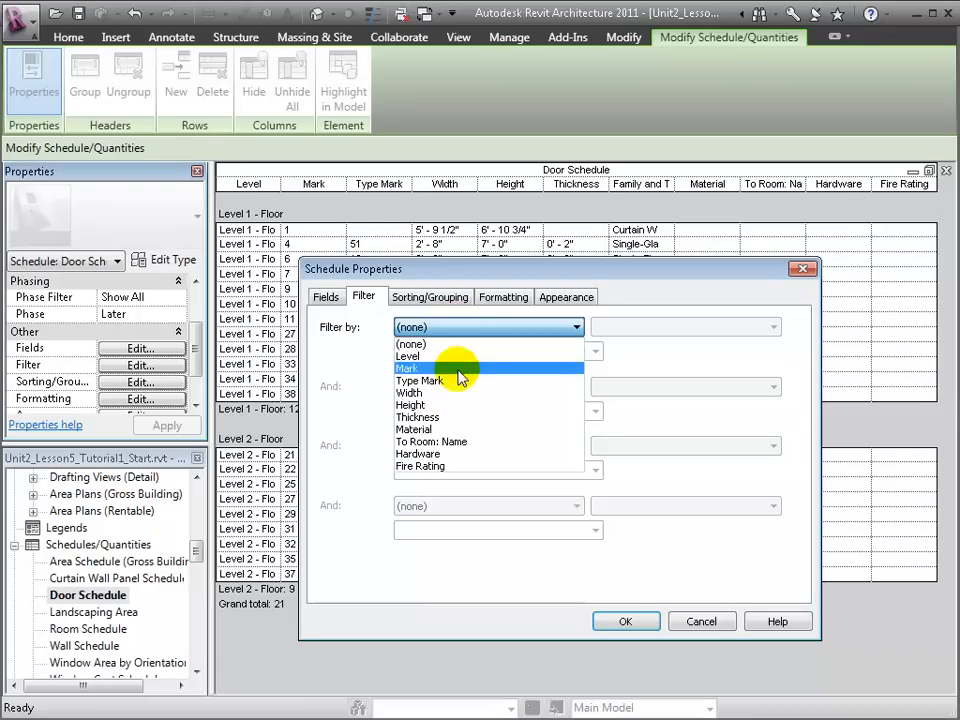
{"action": "left_click", "coordinate": [421, 380]}
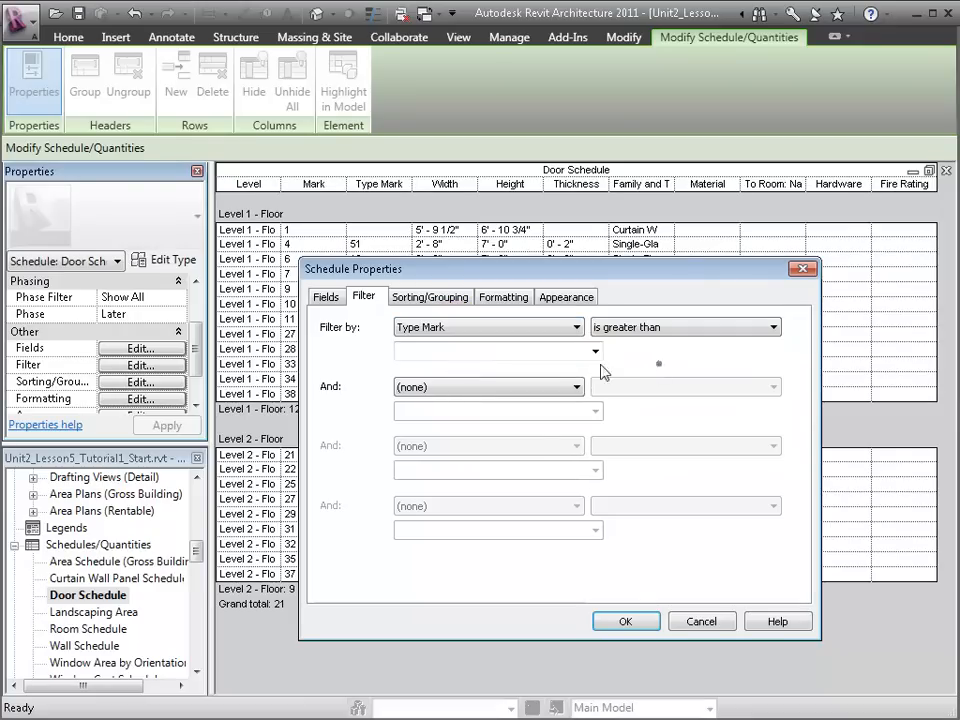
{"action": "type", "text": "1"}
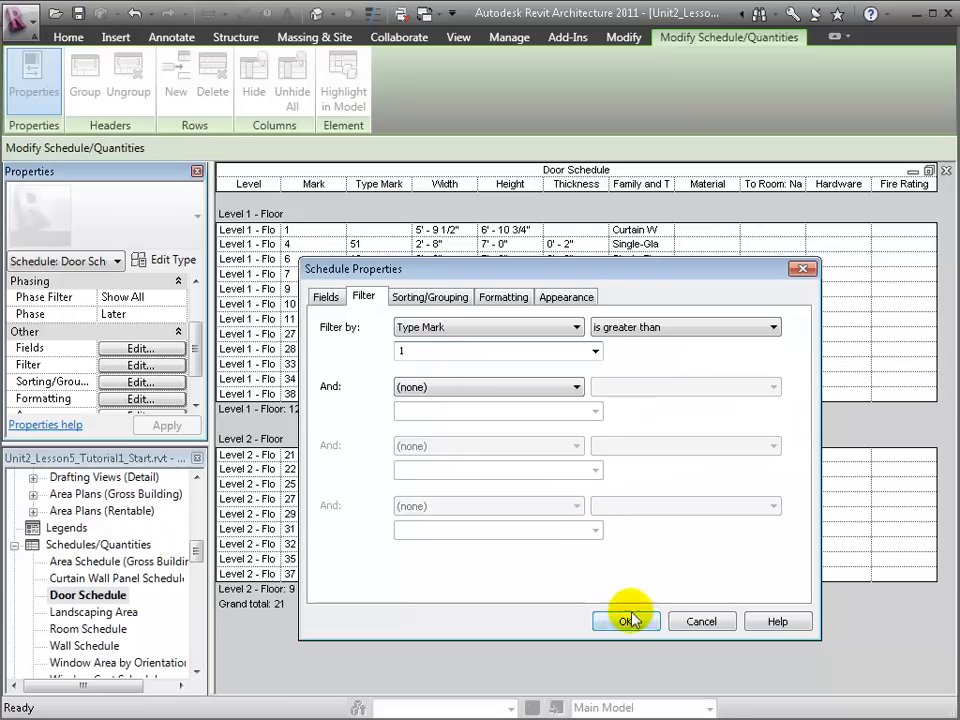
{"action": "left_click", "coordinate": [626, 621]}
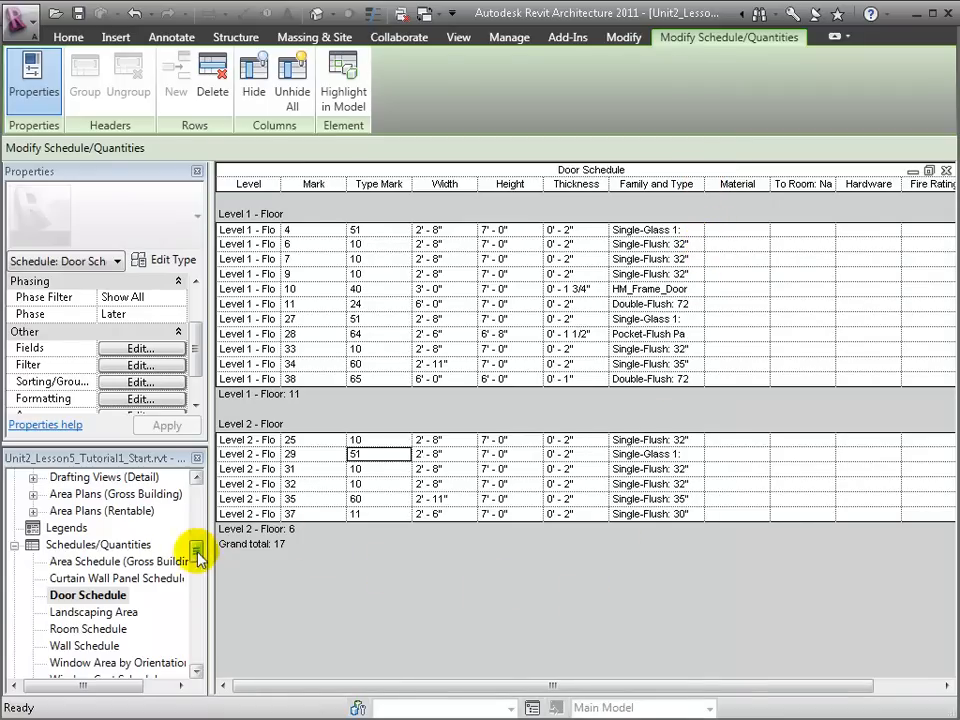
Open the Copy of 1st Floor Plan view and the Schedules drop-down
{"action": "double_click", "coordinate": [122, 561]}
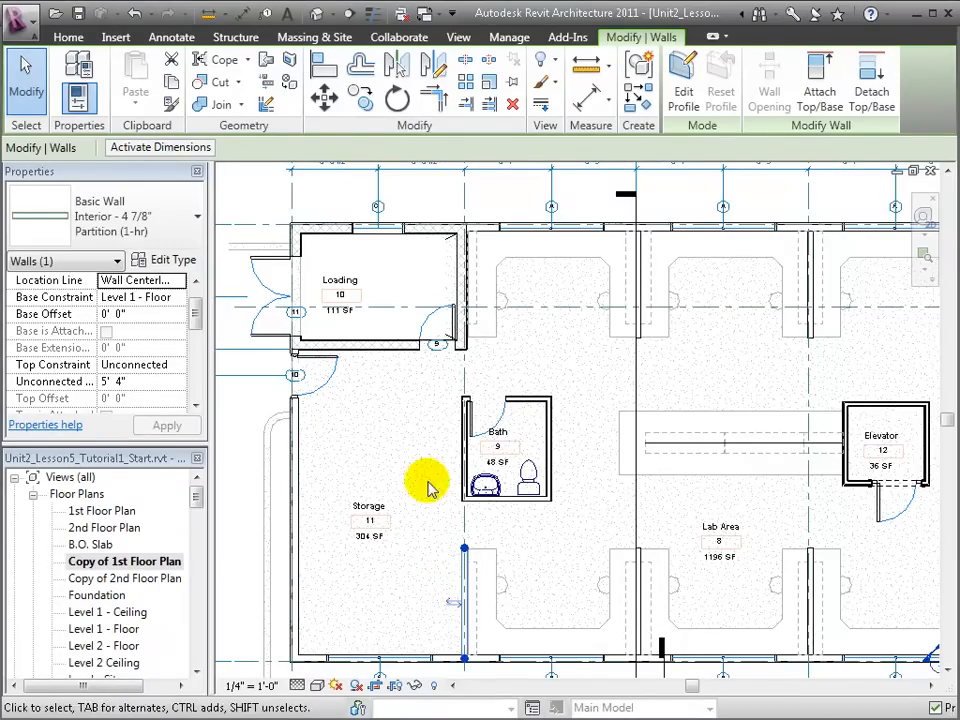
{"action": "left_click", "coordinate": [490, 104]}
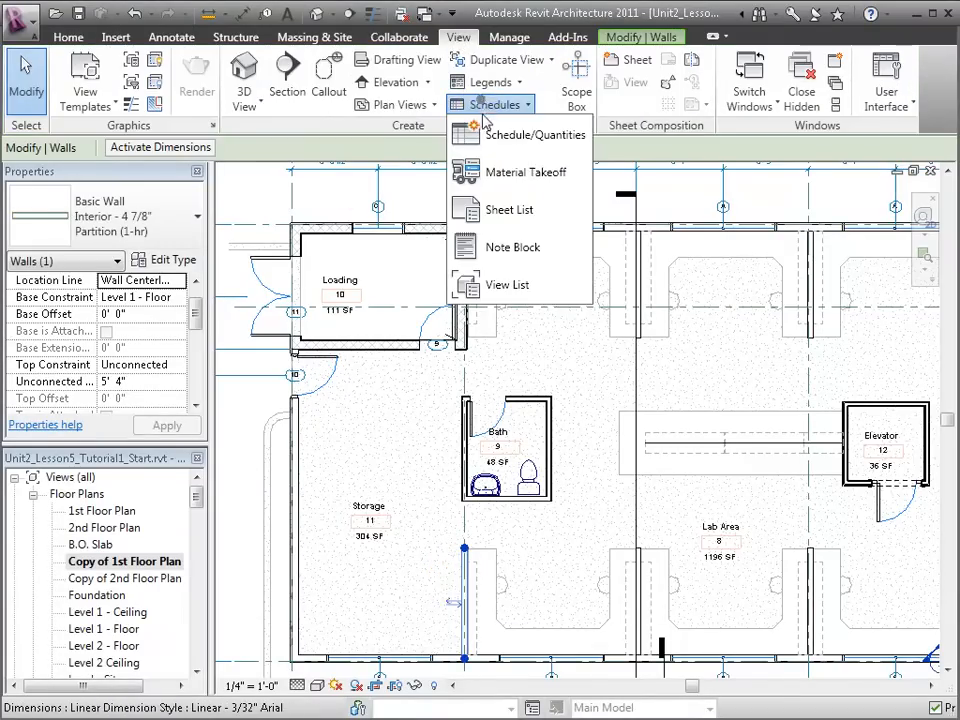
Start a new schedule with Walls as the category
{"action": "left_click", "coordinate": [540, 134]}
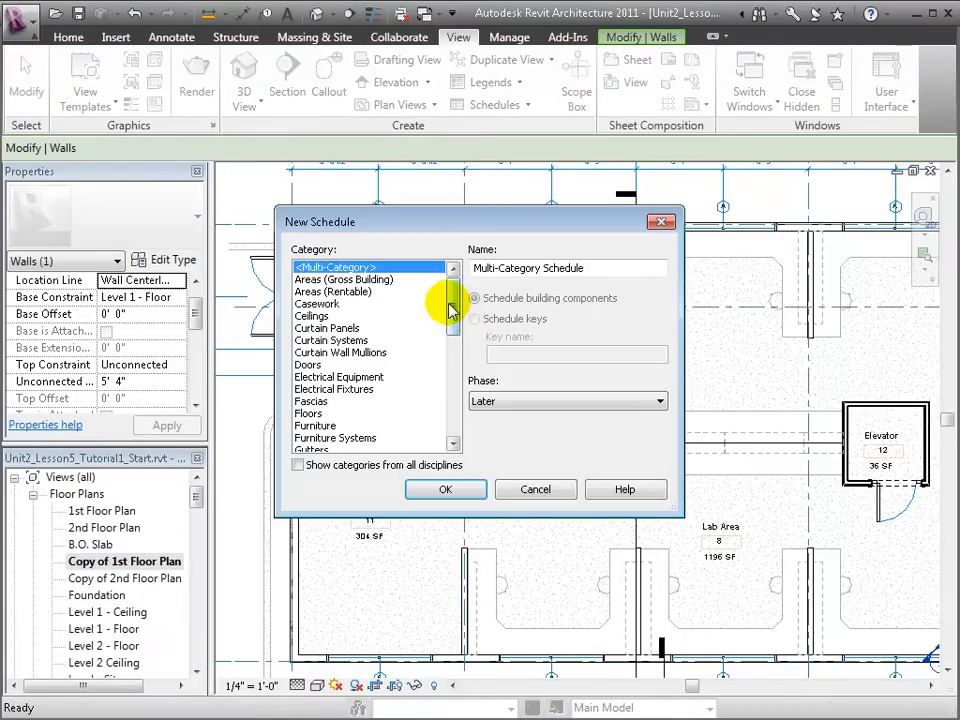
{"action": "scroll", "scroll_direction": "down", "scroll_amount": 3}
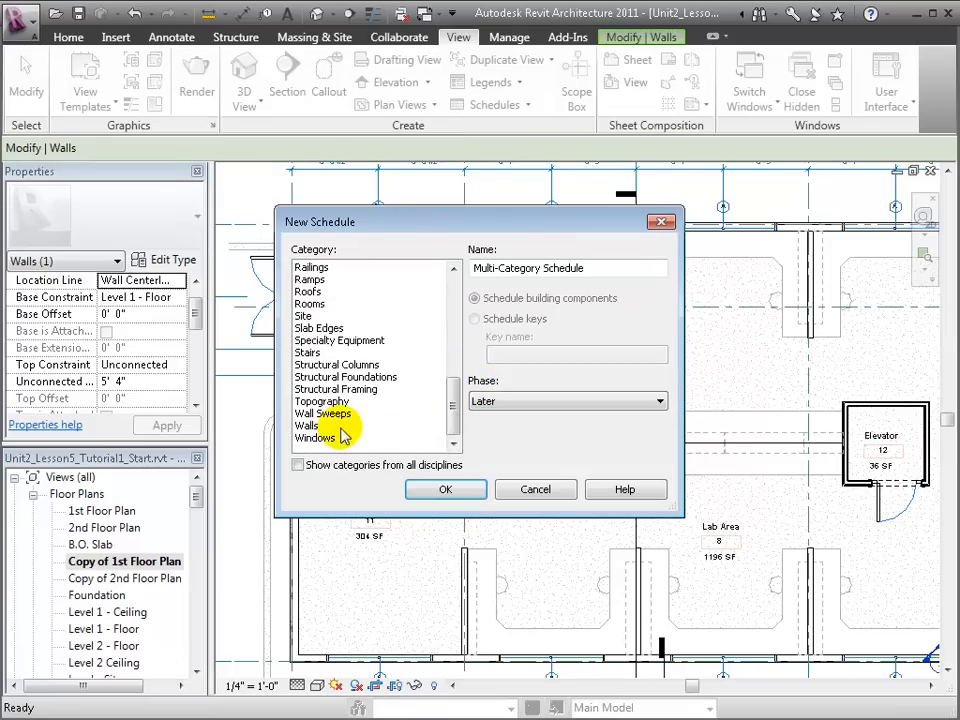
{"action": "left_click", "coordinate": [445, 489]}
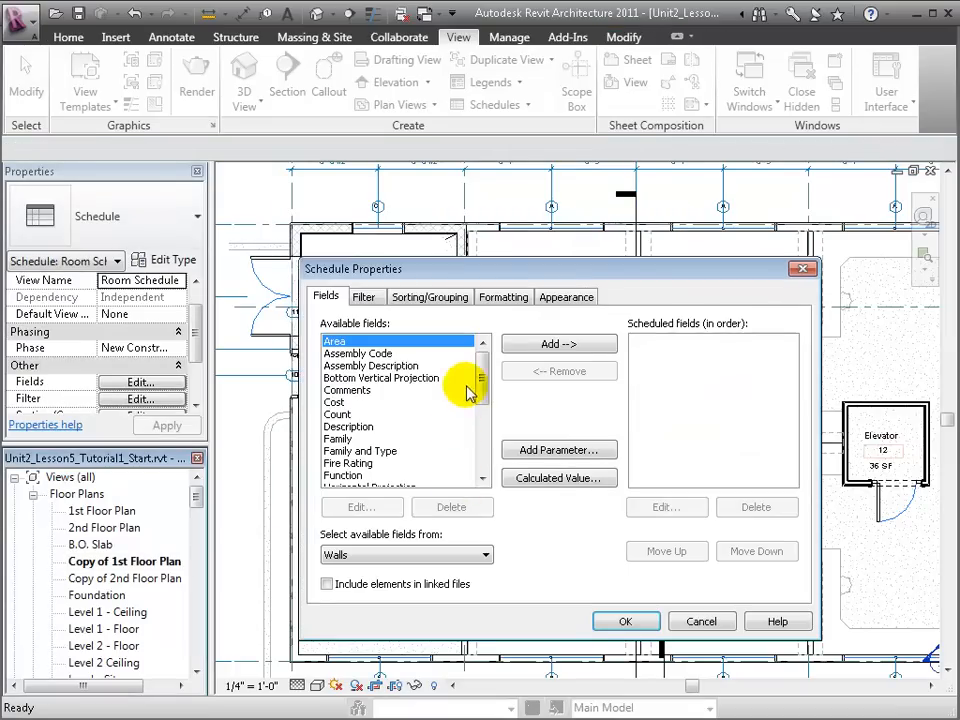
Add Type Mark, Family, Type and Length fields to the wall schedule
{"action": "scroll", "scroll_direction": "down", "scroll_amount": 3}
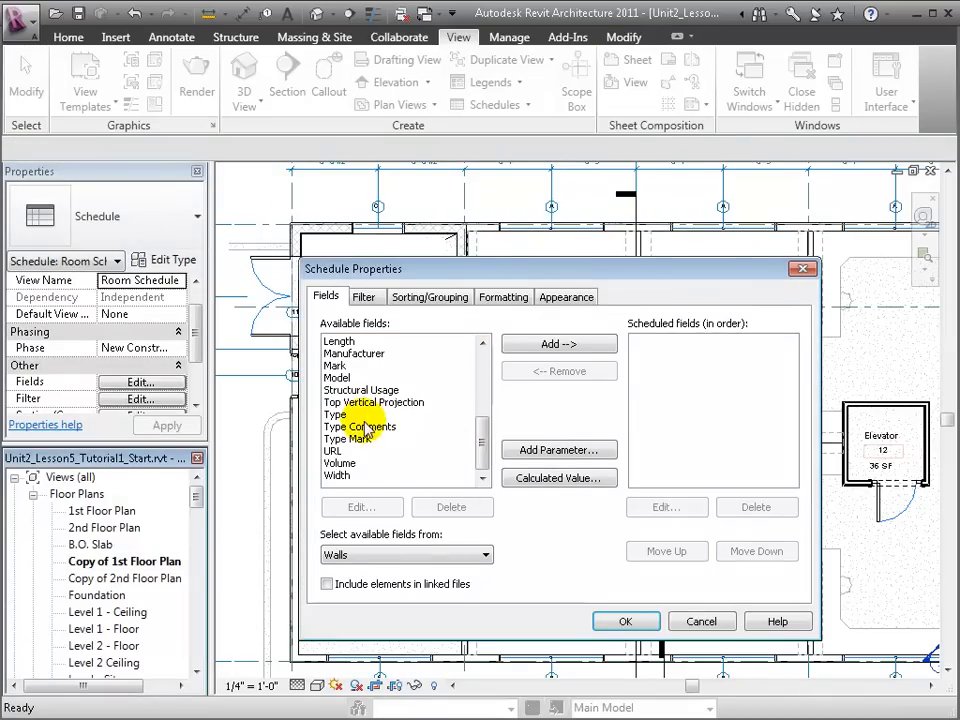
{"action": "left_click", "coordinate": [360, 438]}
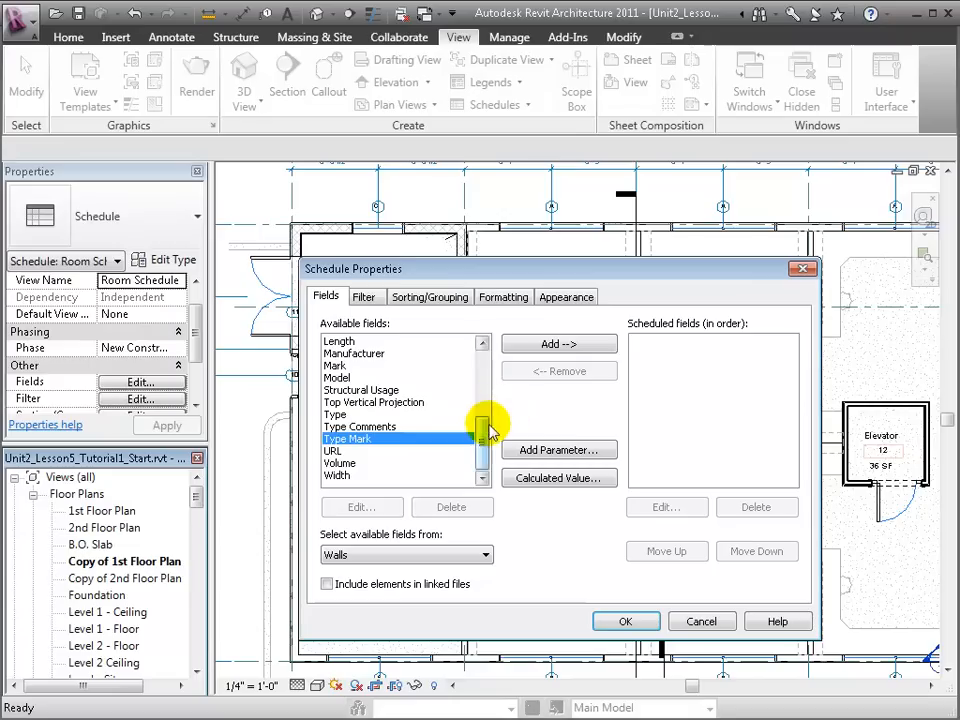
{"action": "scroll", "scroll_direction": "up", "scroll_amount": 3}
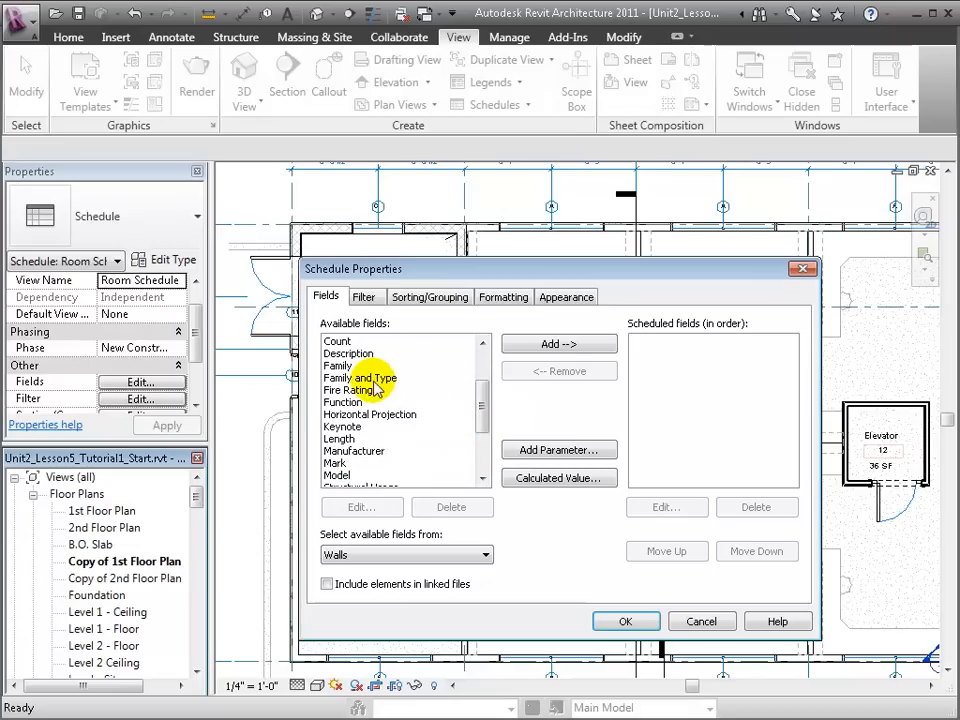
{"action": "left_click", "coordinate": [338, 365]}
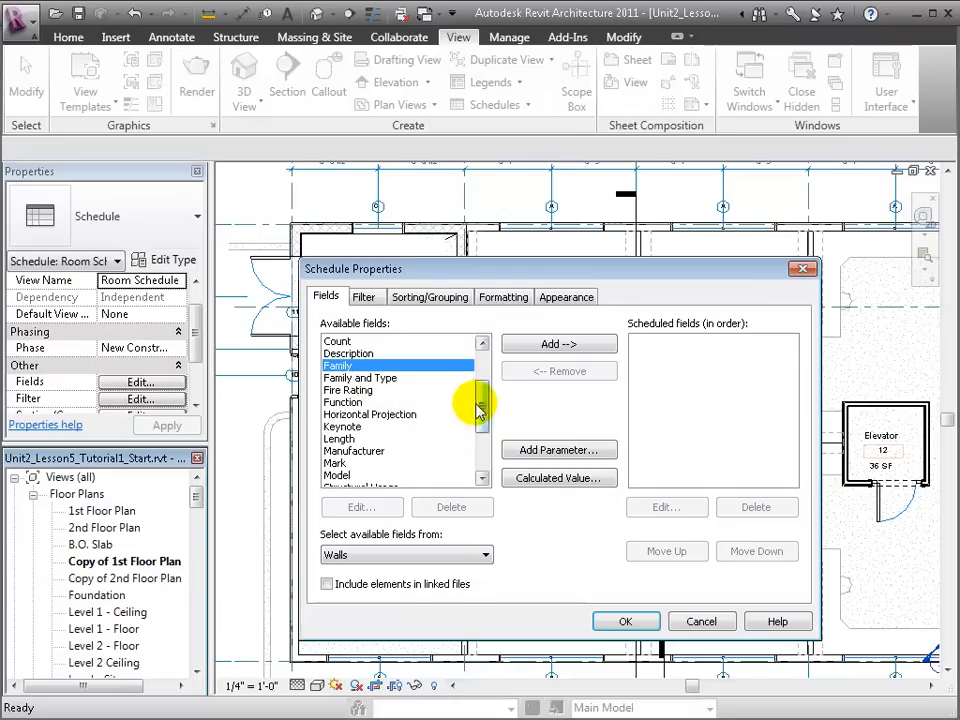
{"action": "scroll", "scroll_direction": "down", "scroll_amount": 3}
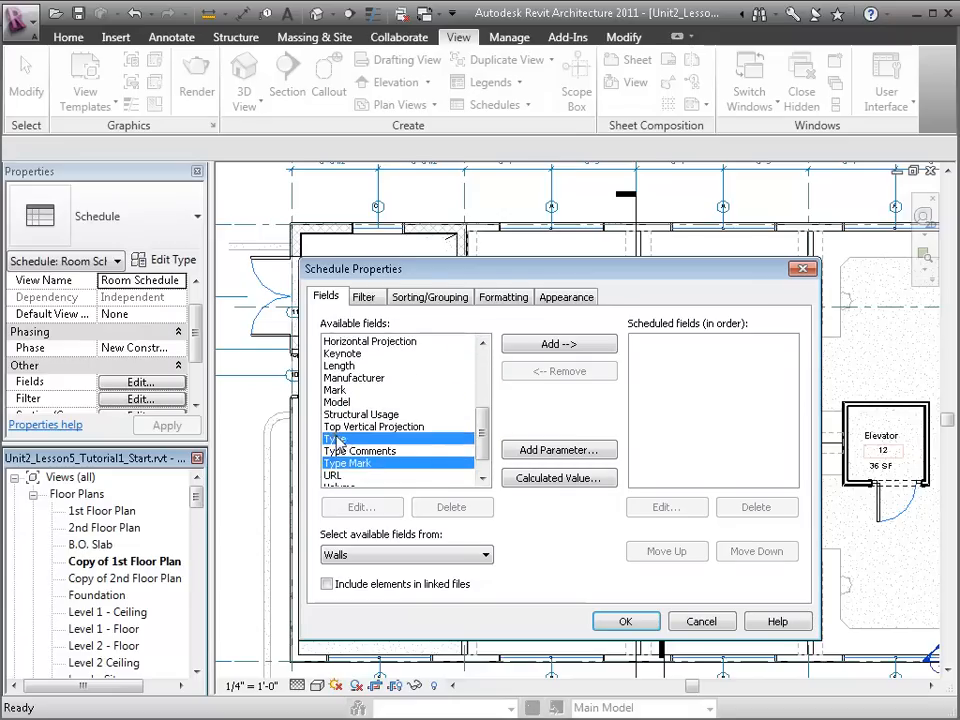
{"action": "scroll", "scroll_direction": "up", "scroll_amount": 3}
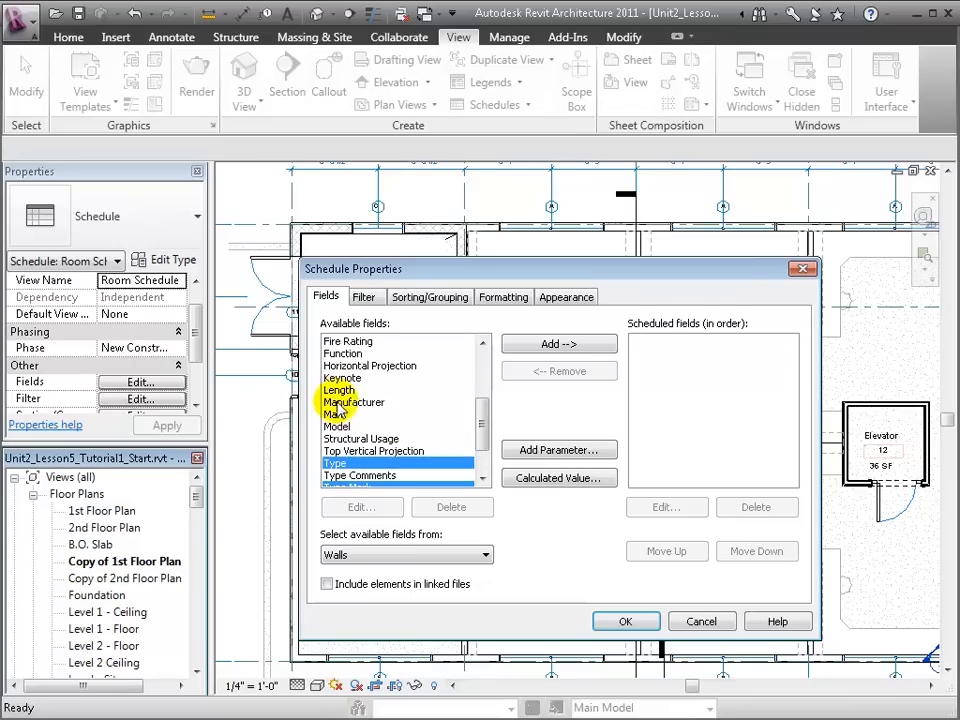
{"action": "left_click", "coordinate": [558, 343]}
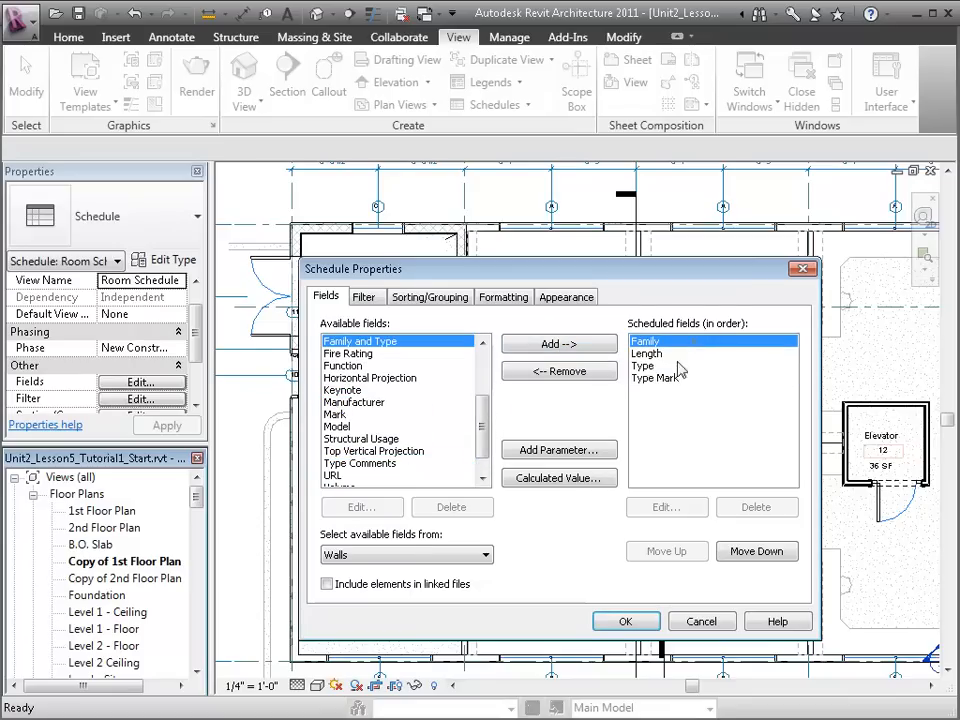
Reorder the columns to Type Mark, Family, Type, Length
{"action": "left_click", "coordinate": [655, 378]}
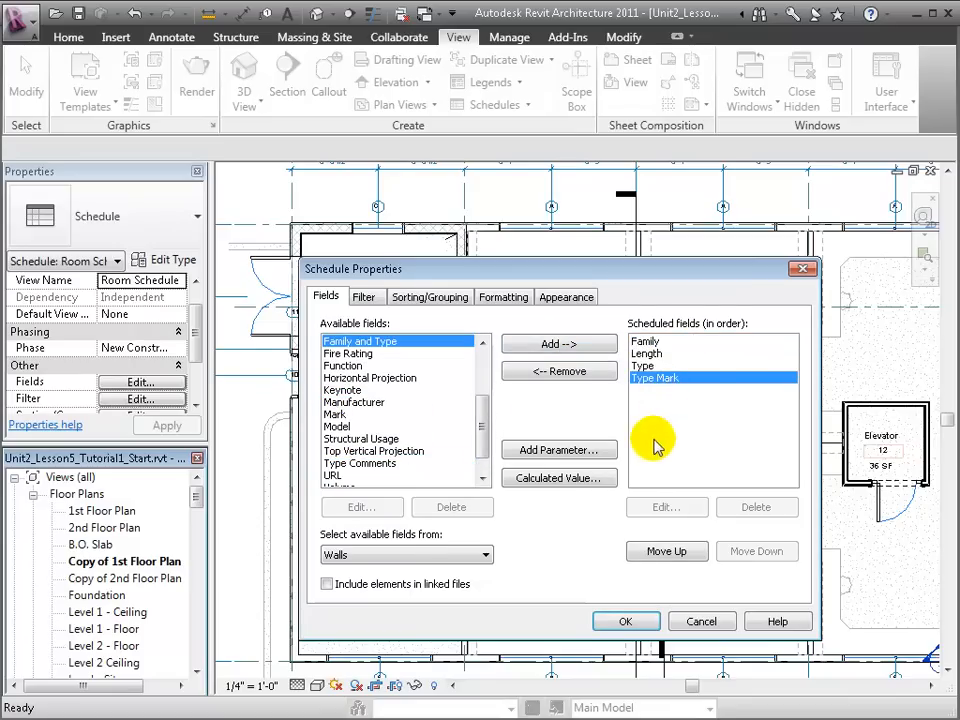
{"action": "left_click", "coordinate": [666, 551]}
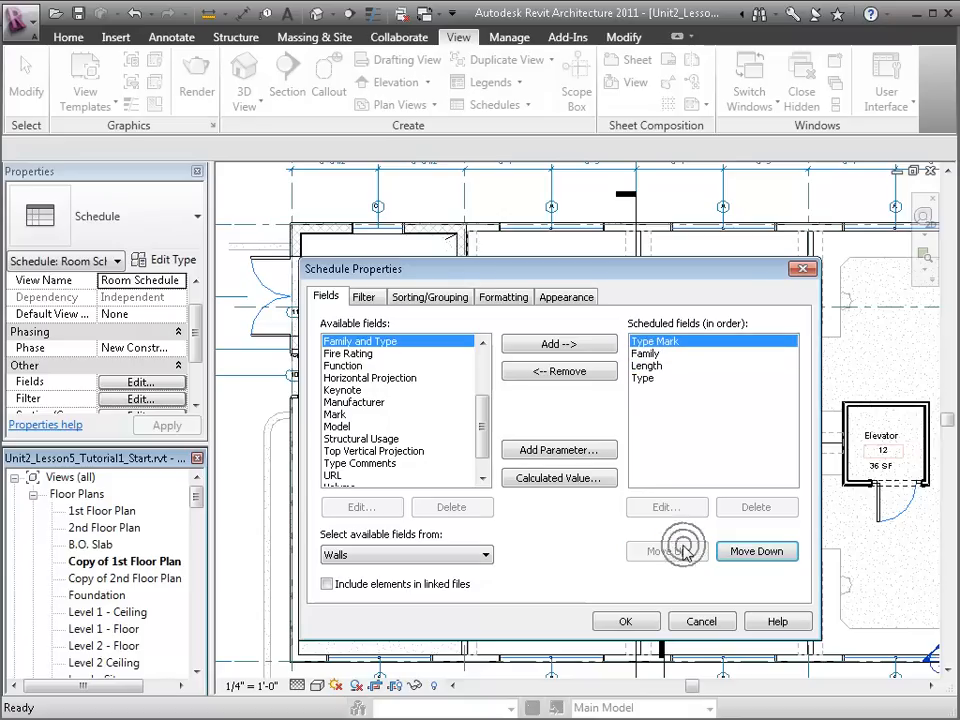
{"action": "left_click", "coordinate": [666, 551]}
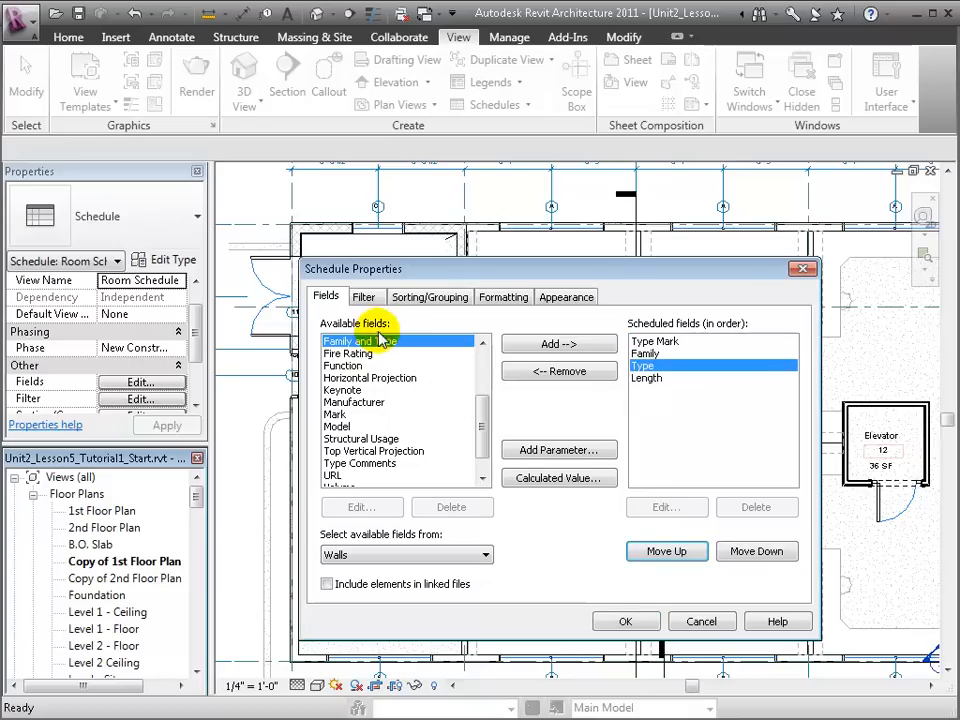
{"action": "left_click", "coordinate": [430, 296]}
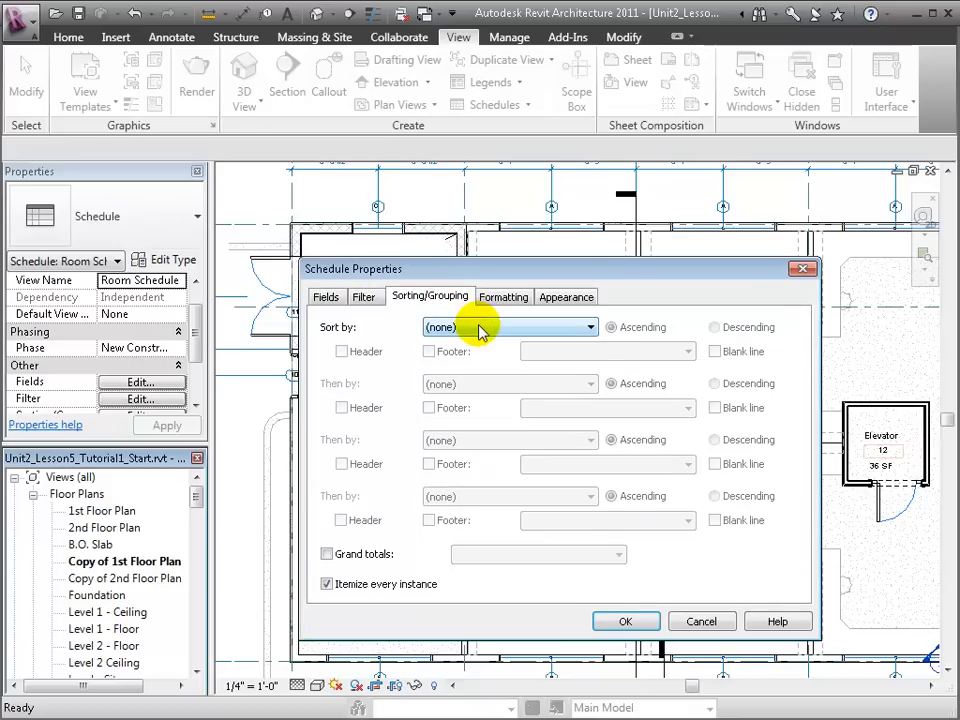
Sort walls by Type with headers, count footers, blank lines and grand totals
{"action": "left_click", "coordinate": [510, 327]}
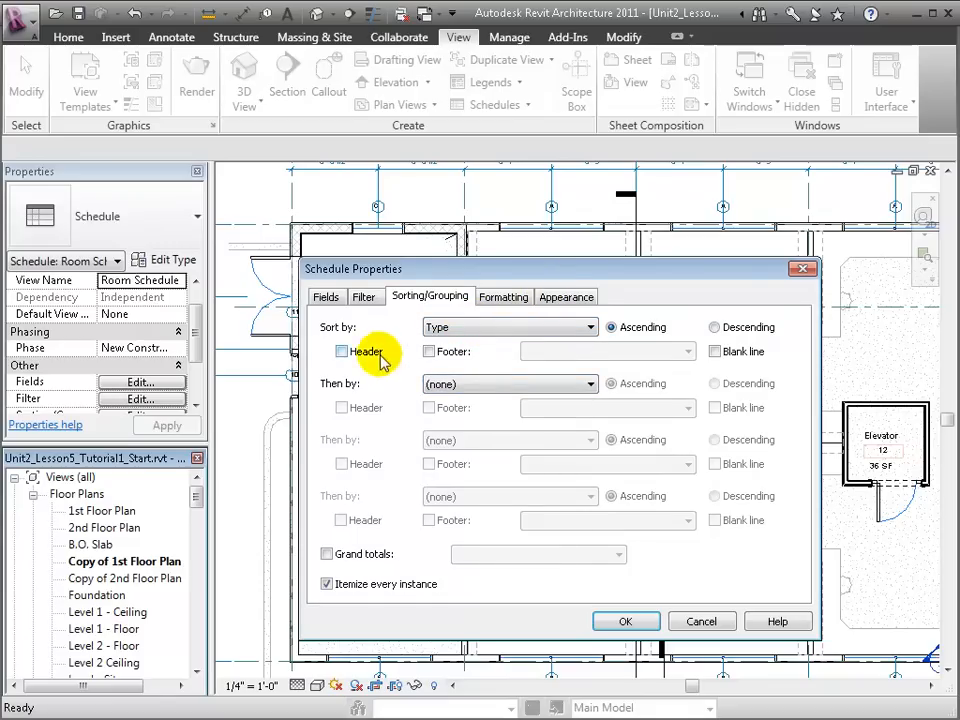
{"action": "left_click", "coordinate": [342, 351]}
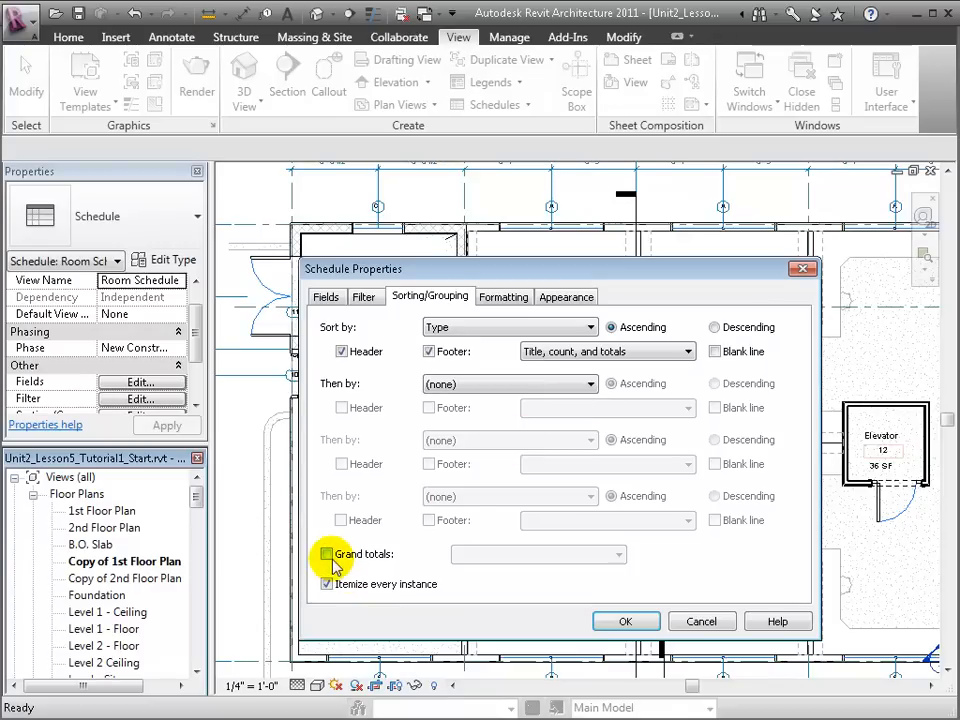
{"action": "left_click", "coordinate": [326, 554]}
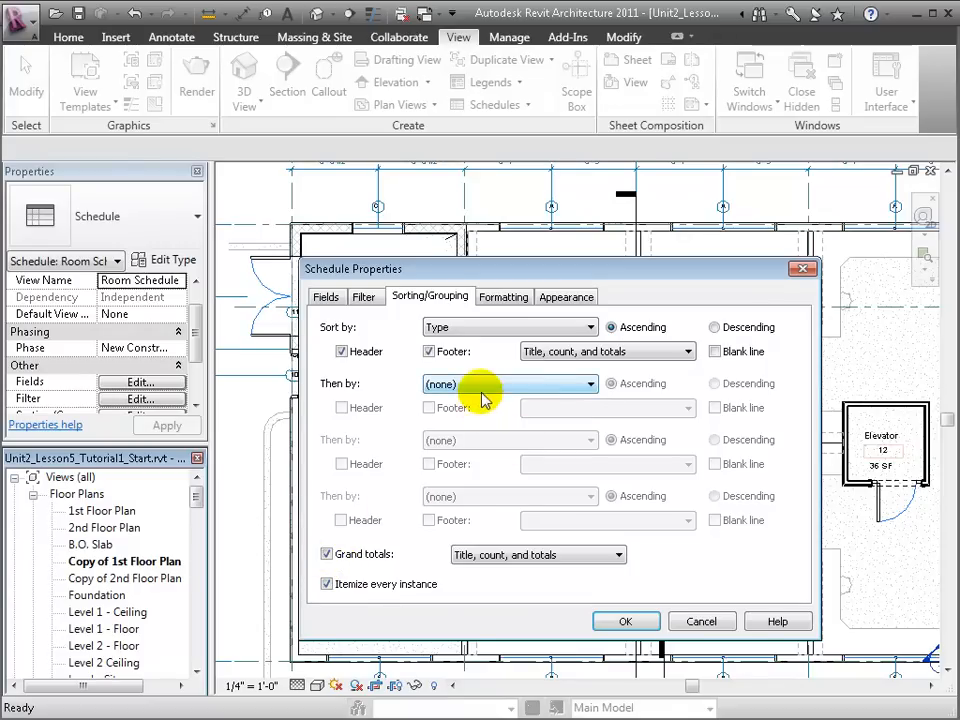
{"action": "left_click", "coordinate": [714, 351]}
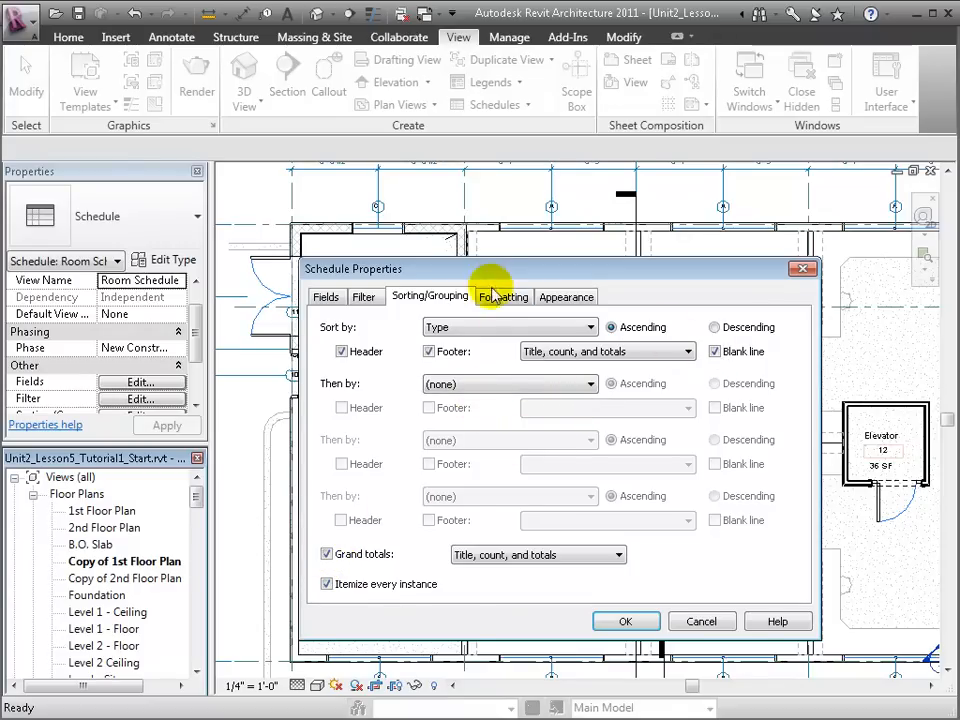
{"action": "left_click", "coordinate": [503, 296]}
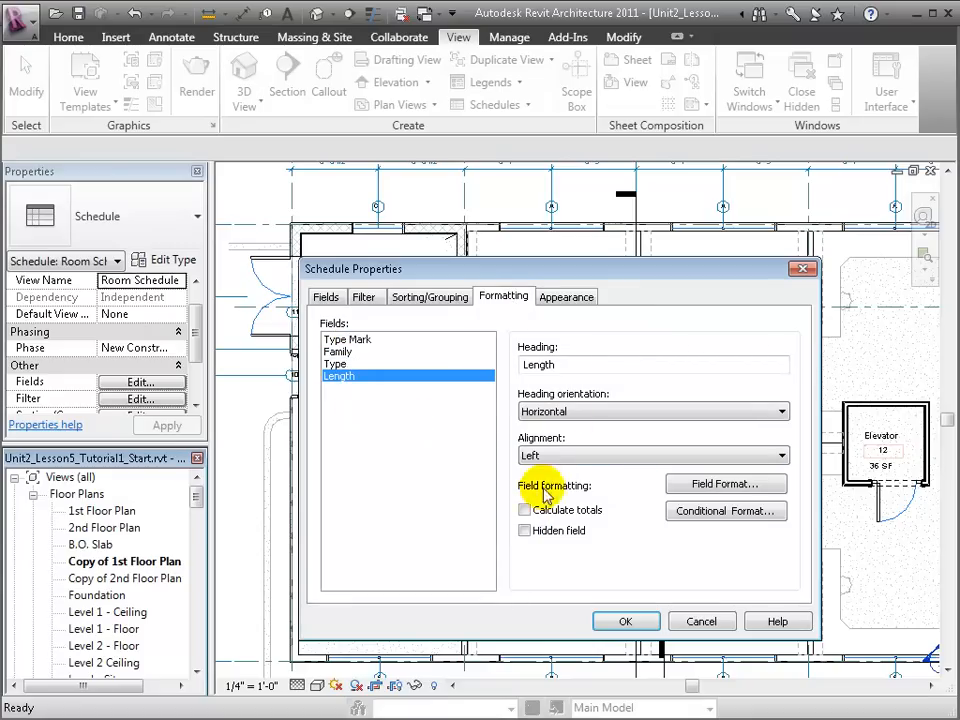
Calculate totals for the Length column, right-align it, and confirm the schedule
{"action": "left_click", "coordinate": [524, 510]}
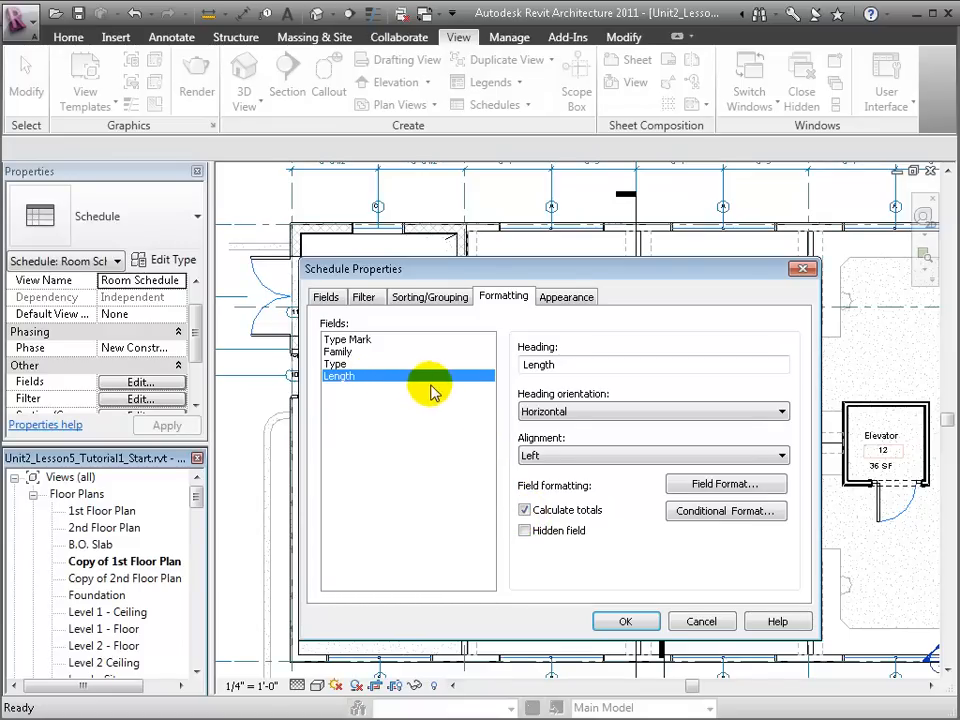
{"action": "left_click", "coordinate": [781, 455]}
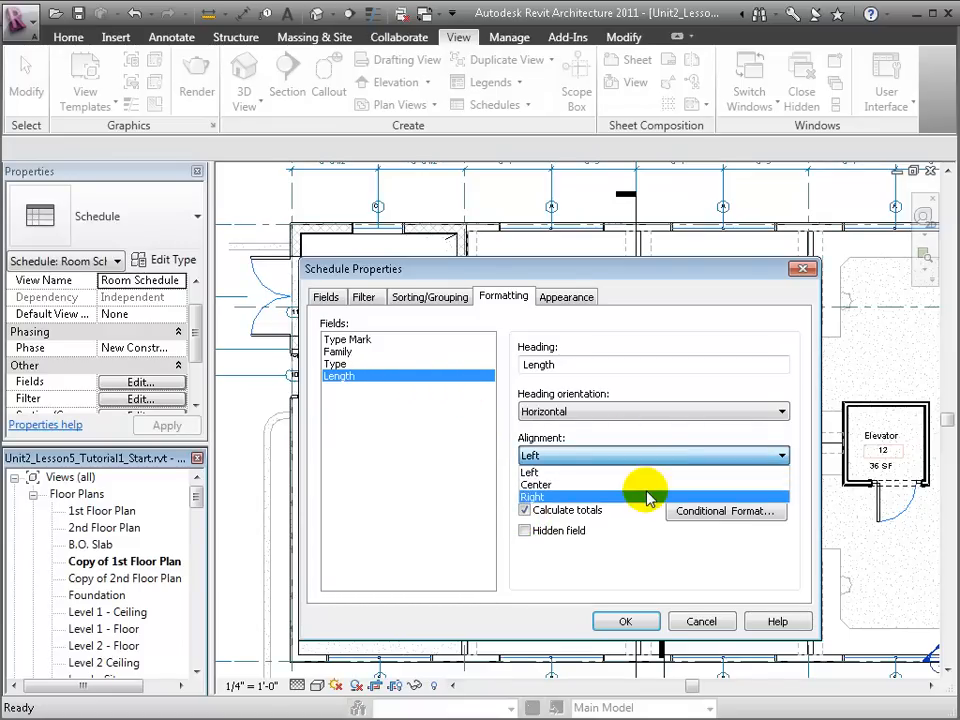
{"action": "left_click", "coordinate": [625, 621]}
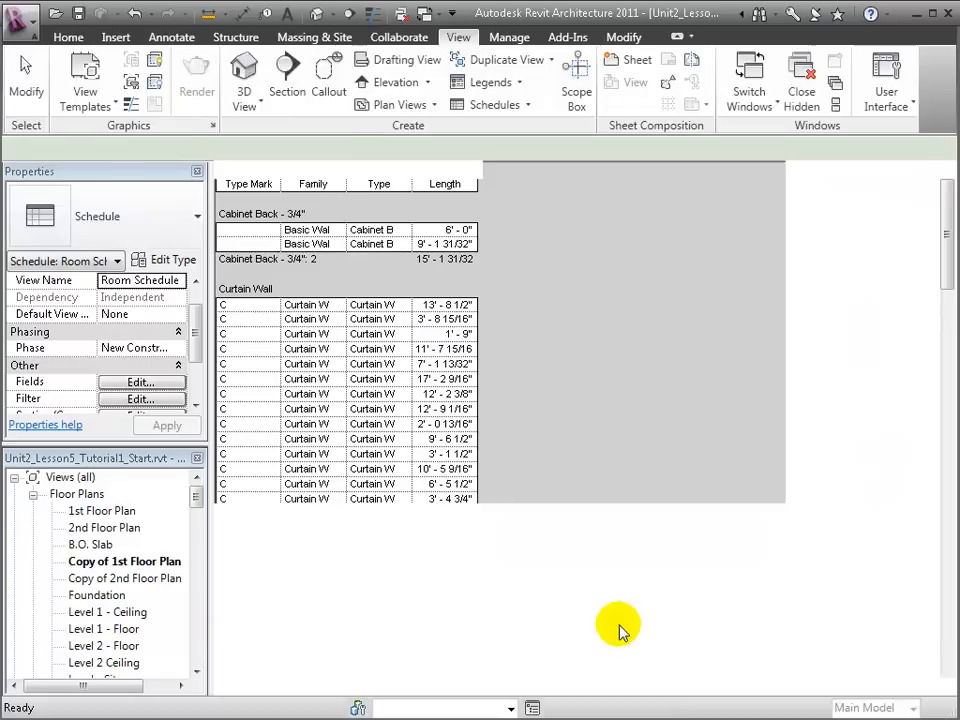
Widen the Family column and scroll through the Wall Schedule rows
{"action": "left_click", "coordinate": [347, 183]}
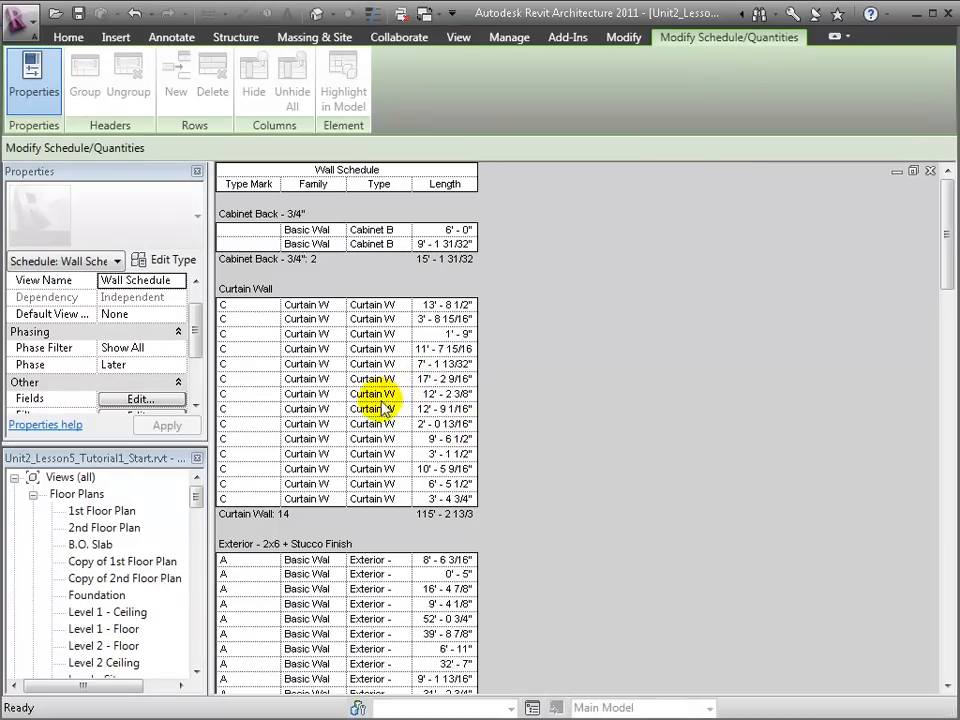
{"action": "scroll", "scroll_direction": "down", "scroll_amount": 3}
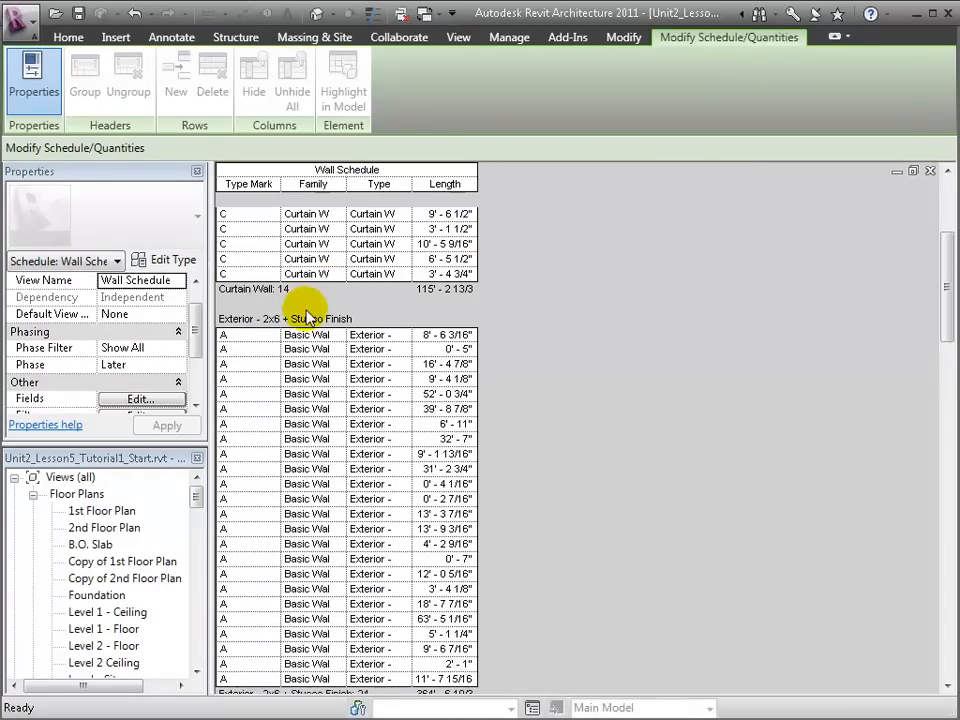
{"action": "scroll", "scroll_direction": "down", "scroll_amount": 3}
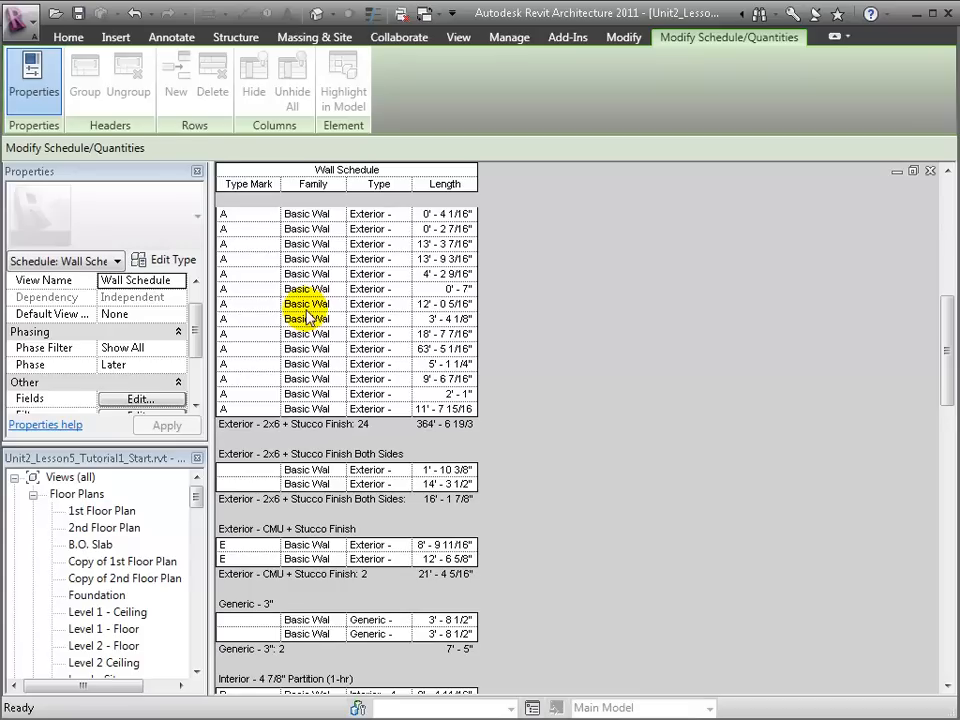
{"action": "scroll", "scroll_direction": "down", "scroll_amount": 3}
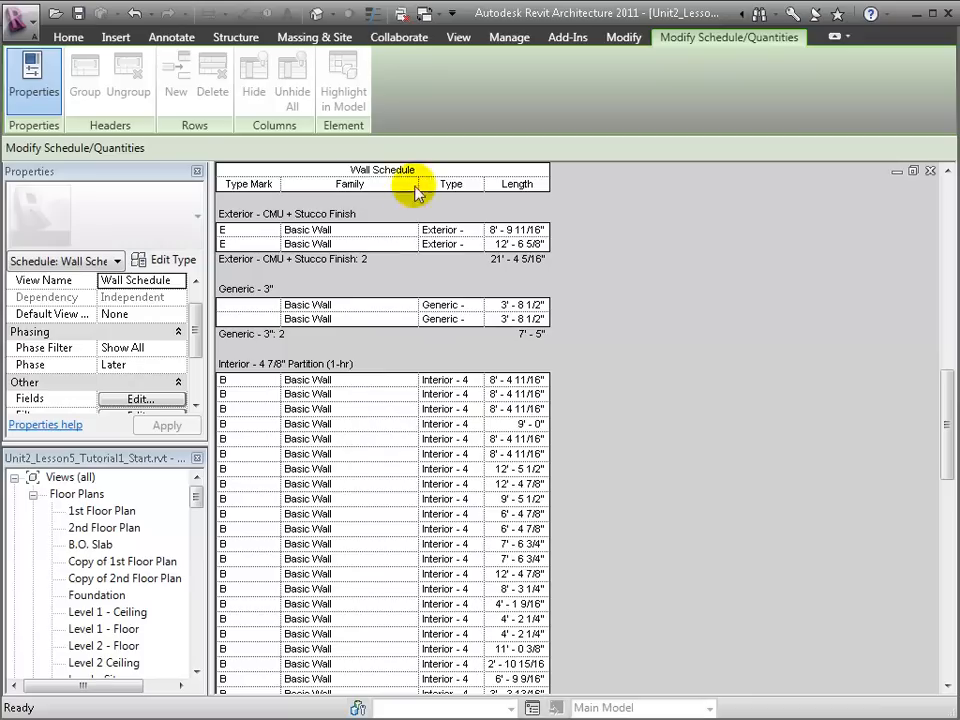
{"action": "scroll", "scroll_direction": "down", "scroll_amount": 3}
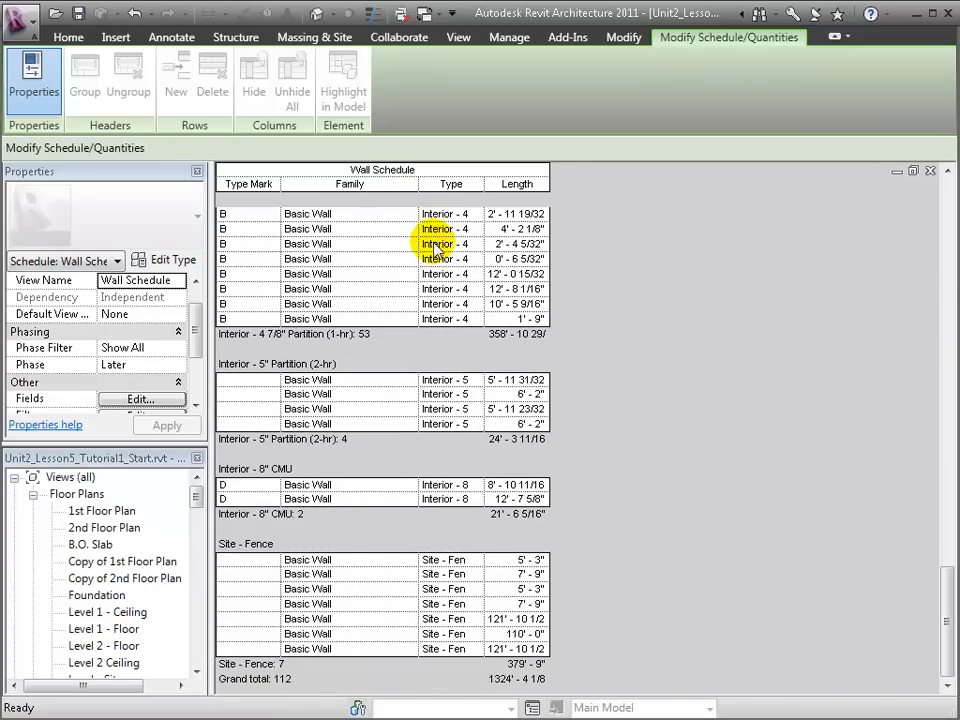
{"action": "scroll", "scroll_direction": "up", "scroll_amount": 3}
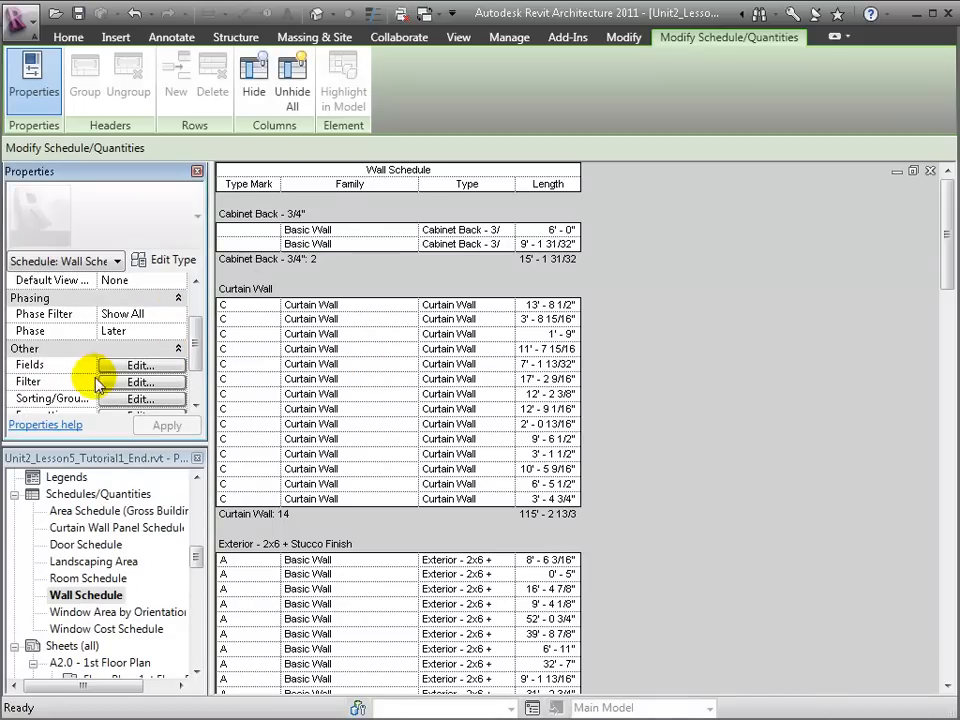
Open the Wall Schedule's Sorting/Grouping settings from the Properties Edit button
{"action": "left_click", "coordinate": [140, 364]}
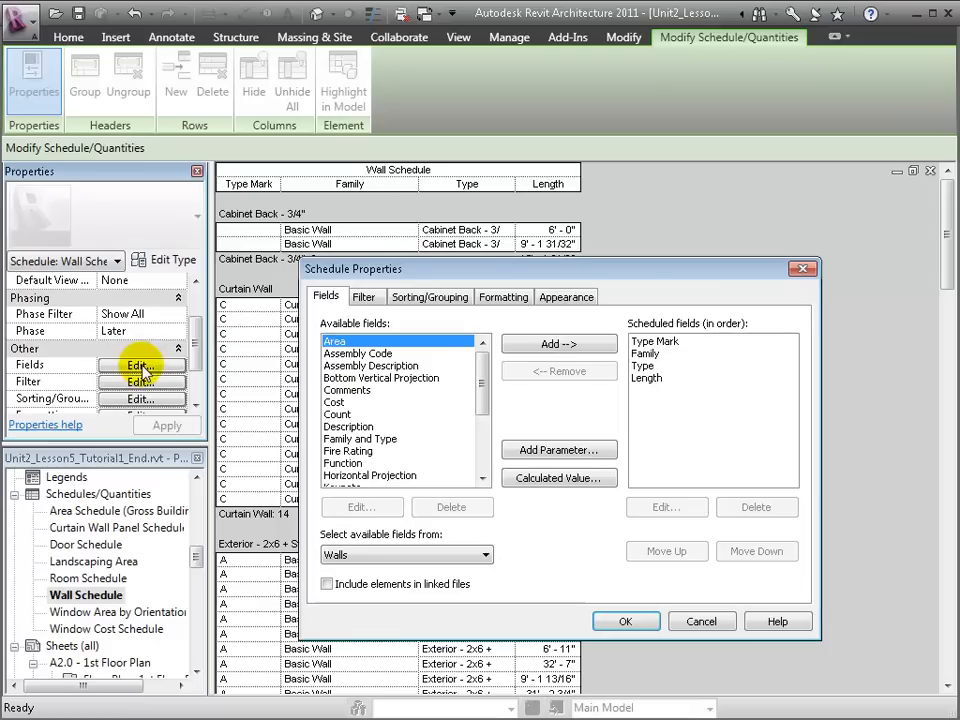
{"action": "left_click", "coordinate": [429, 296]}
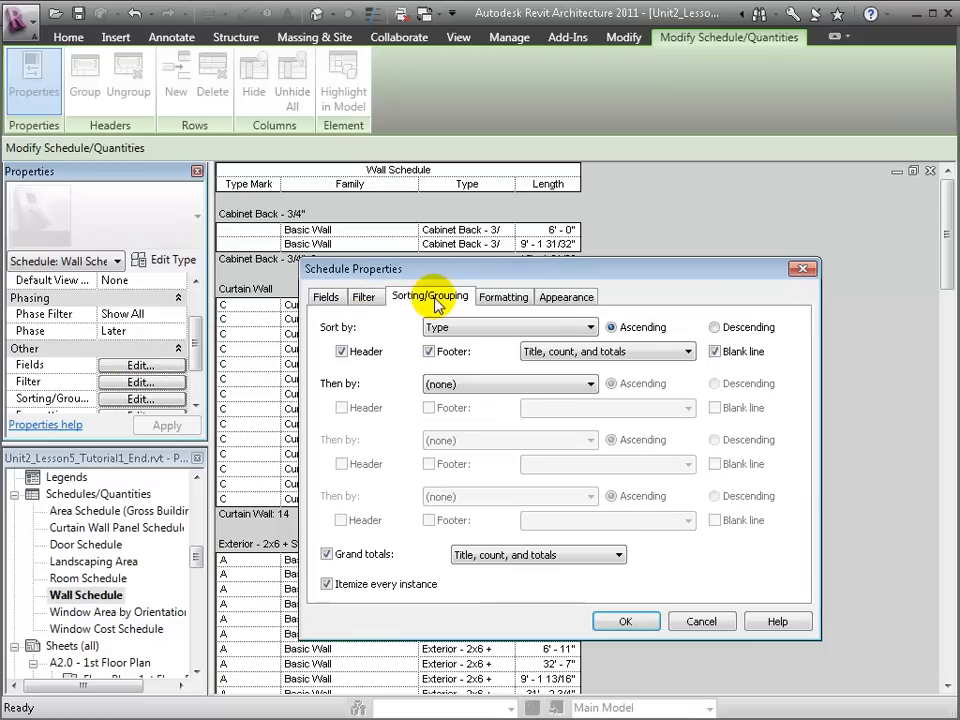